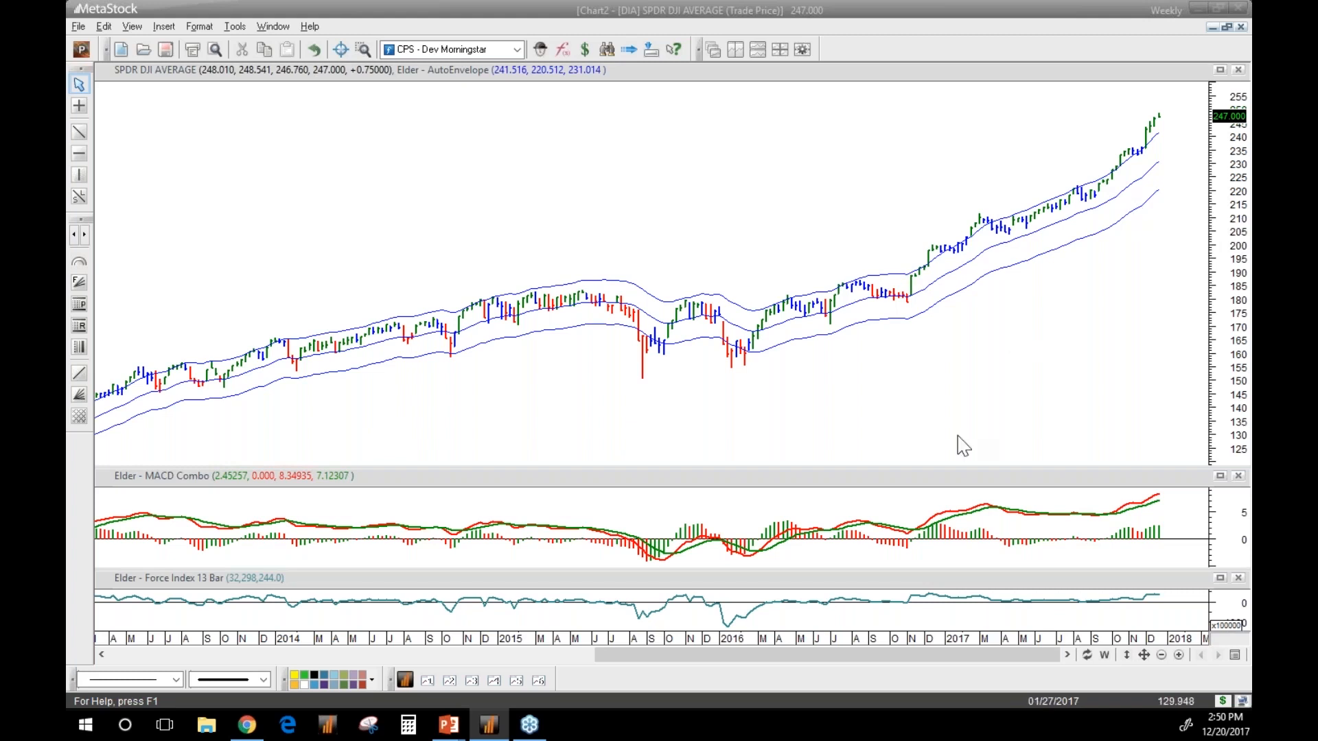
{"action": "mouse_move", "coordinate": [1027, 217]}
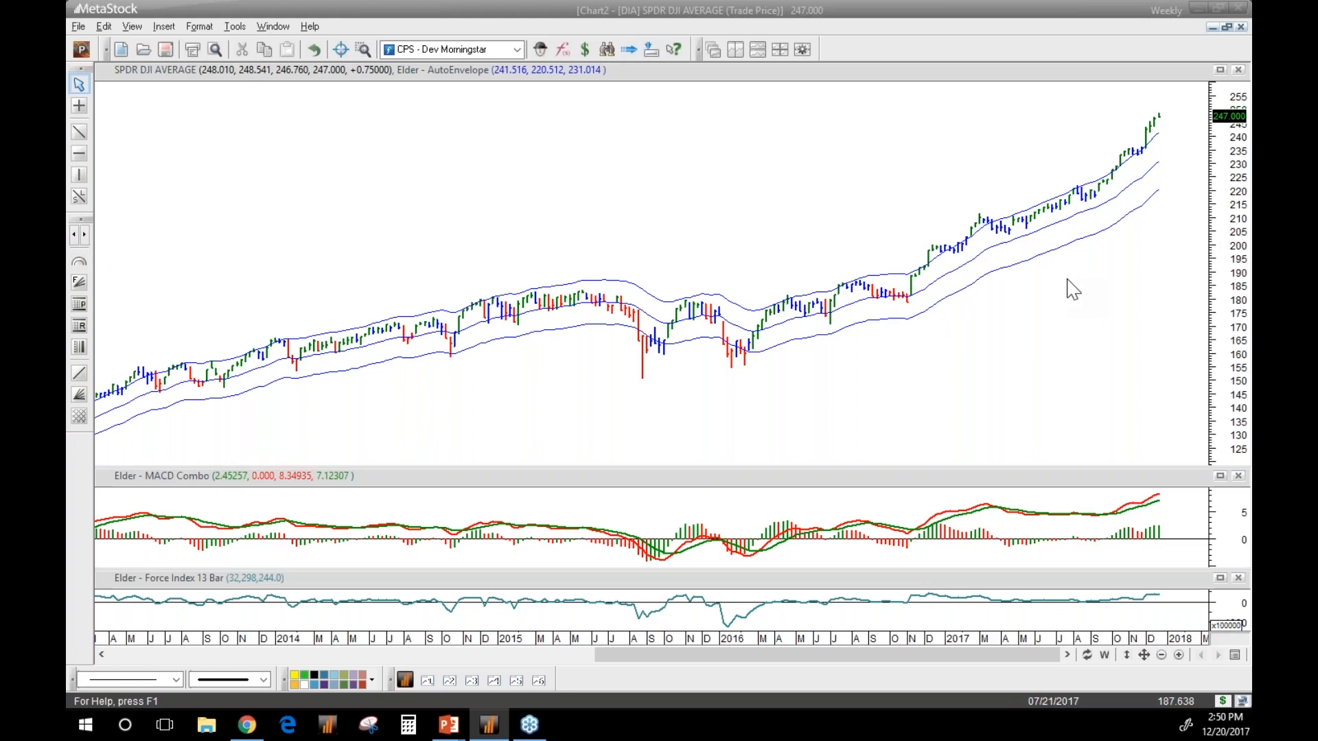
{"action": "mouse_move", "coordinate": [975, 267]}
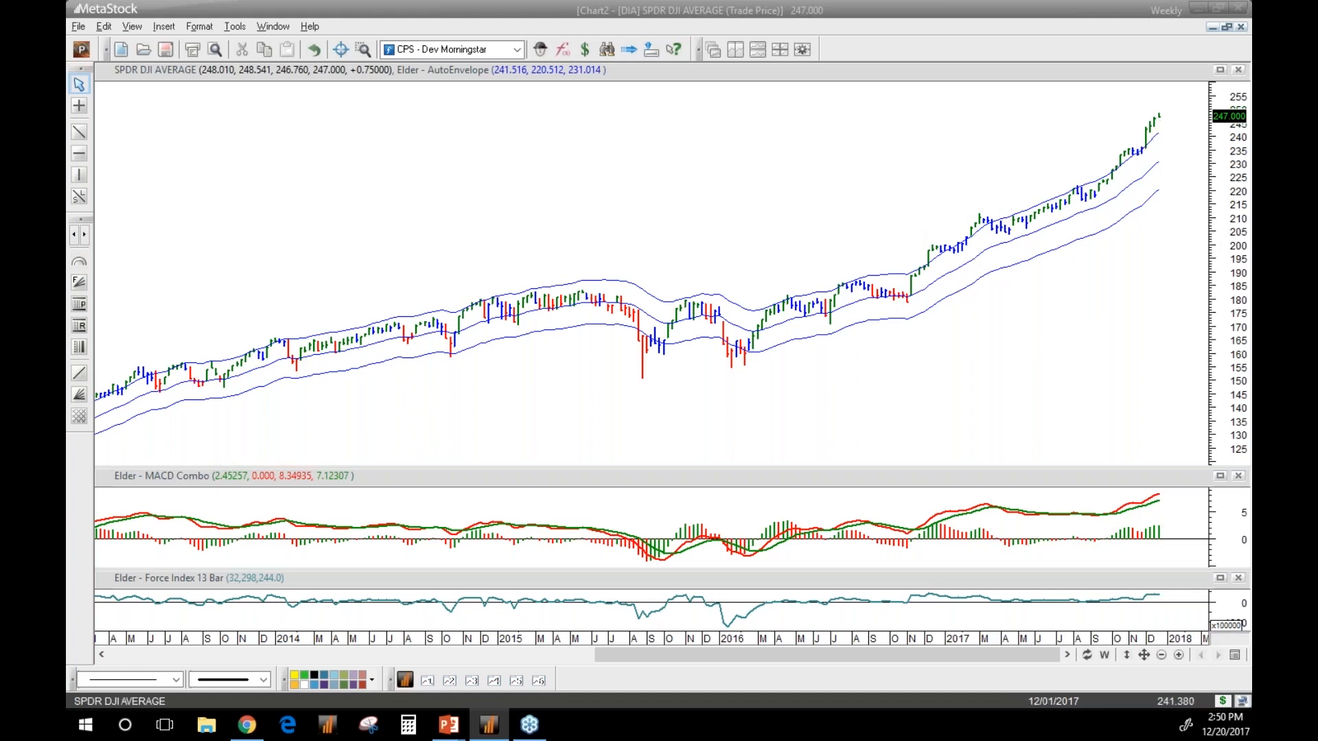
{"action": "mouse_move", "coordinate": [1121, 140]}
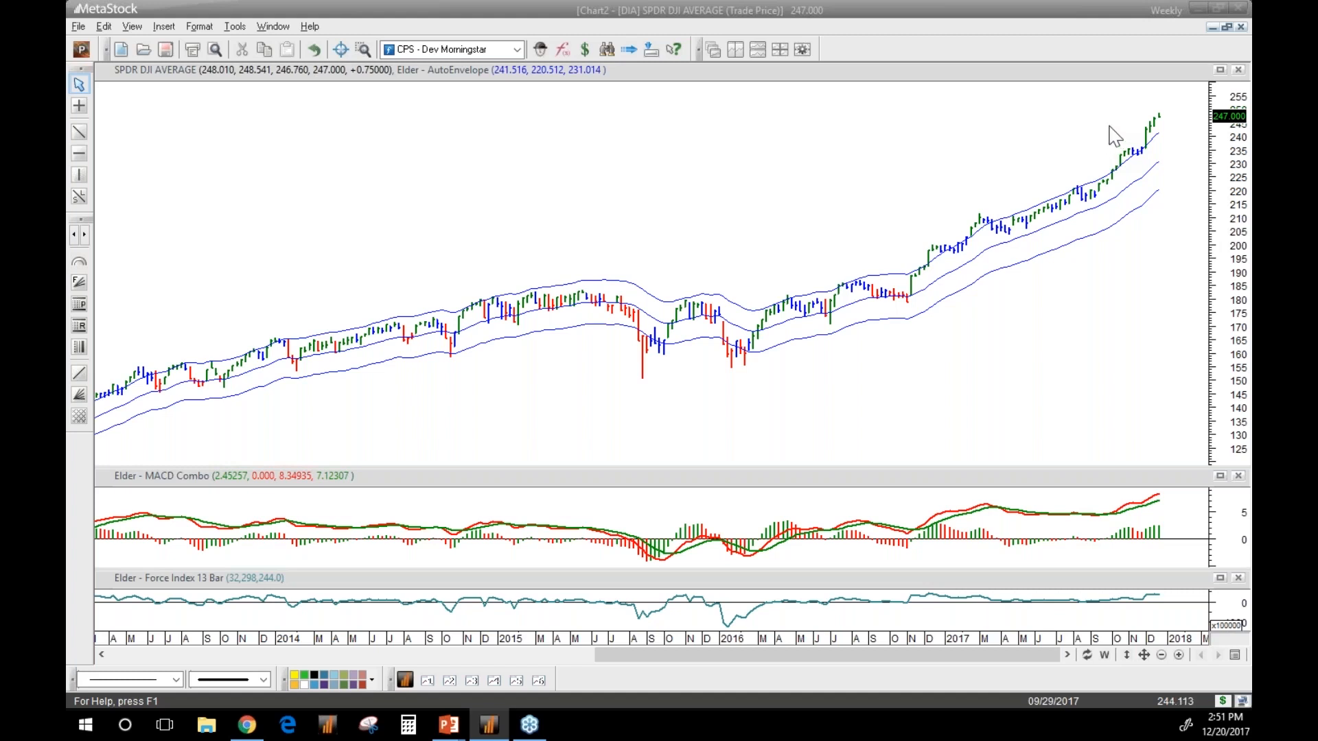
{"action": "mouse_move", "coordinate": [458, 505]}
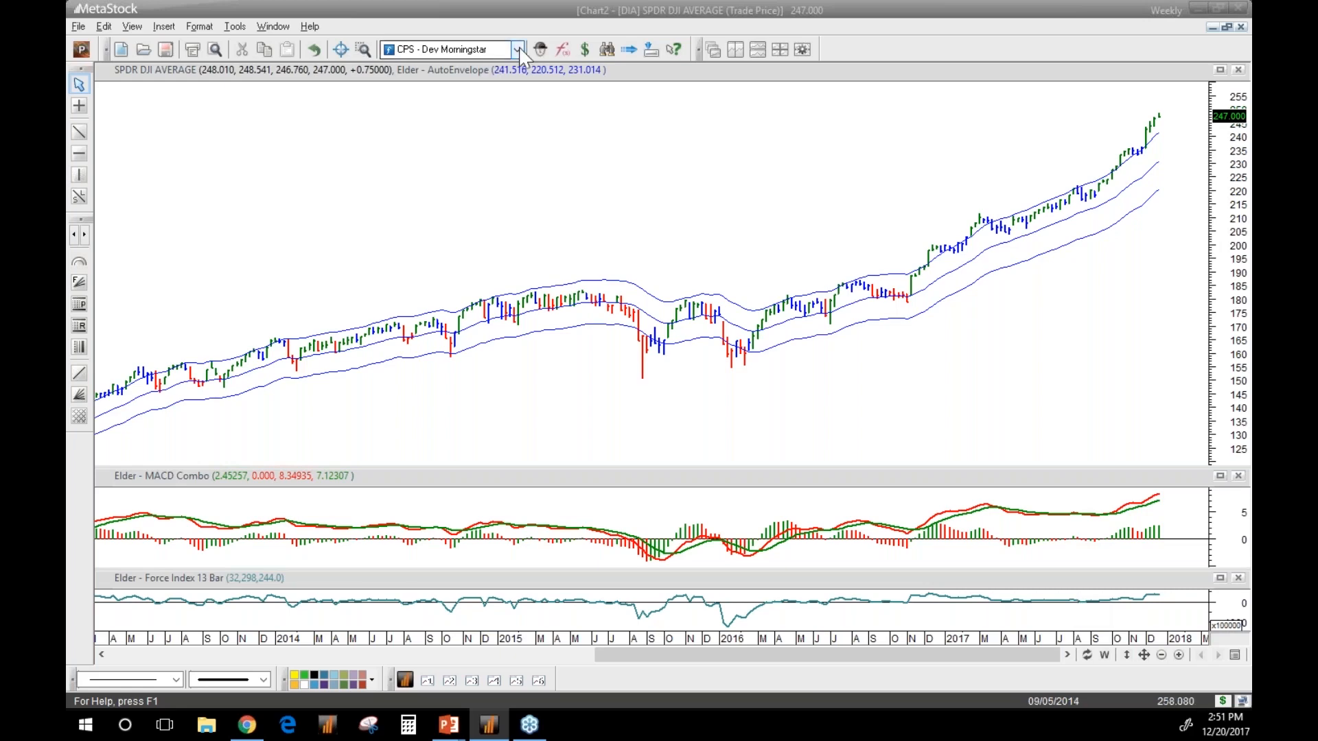
Insert Elder - Force Index with ATR Channels from the QuickList with default periods 13 and EMA 21
{"action": "left_click", "coordinate": [519, 50]}
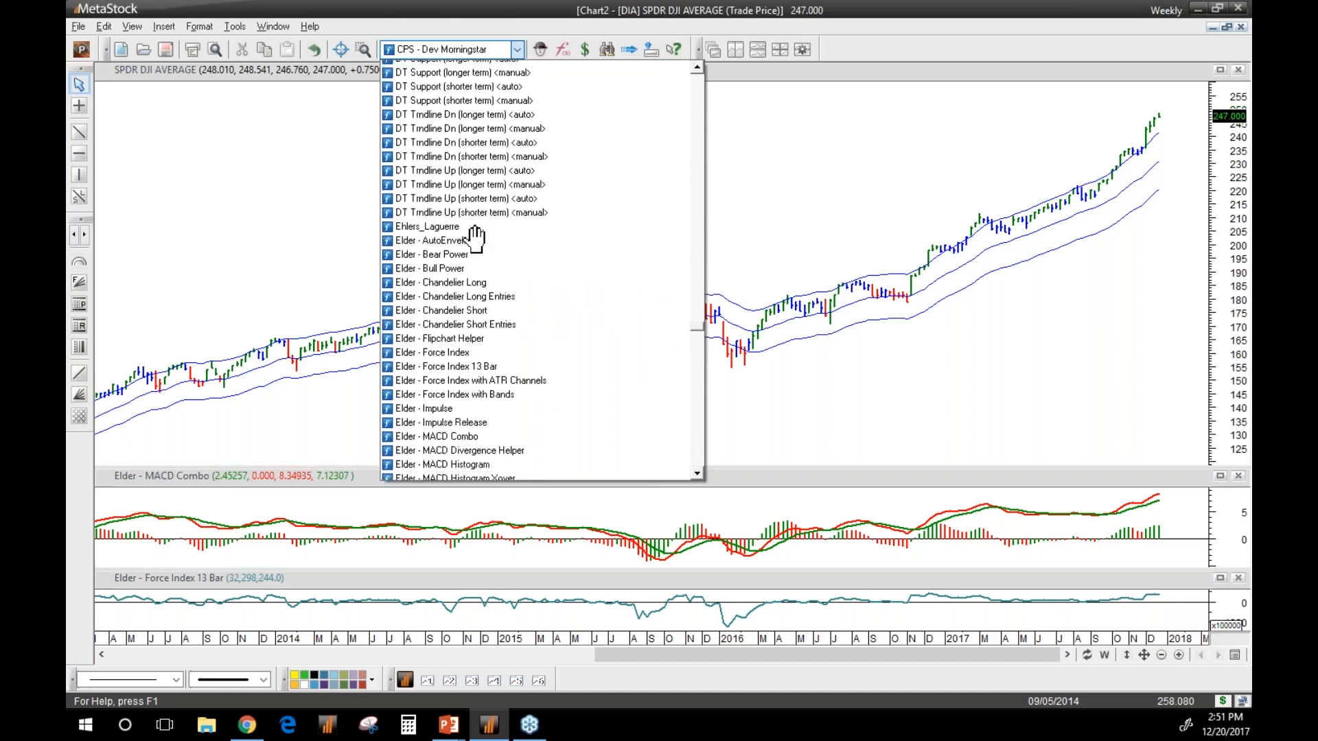
{"action": "scroll", "scroll_direction": "down", "scroll_amount": 3}
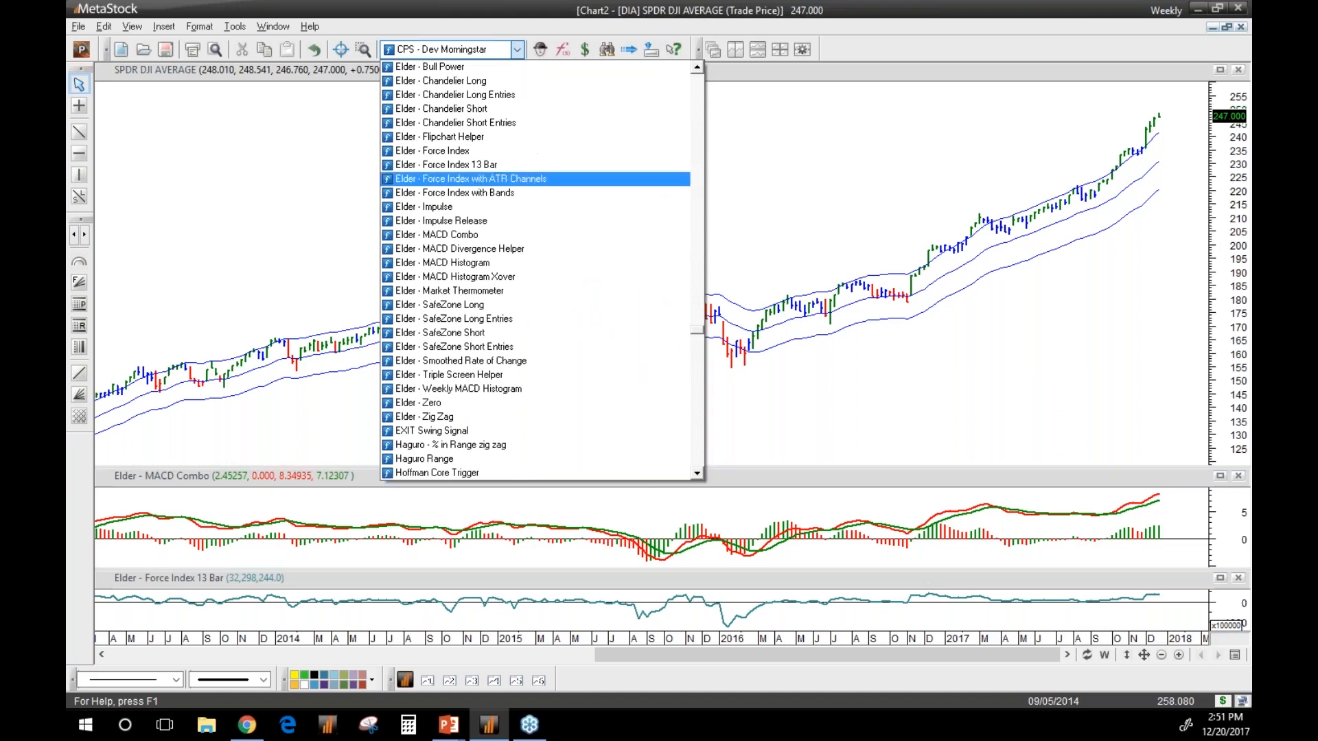
{"action": "left_click", "coordinate": [474, 179]}
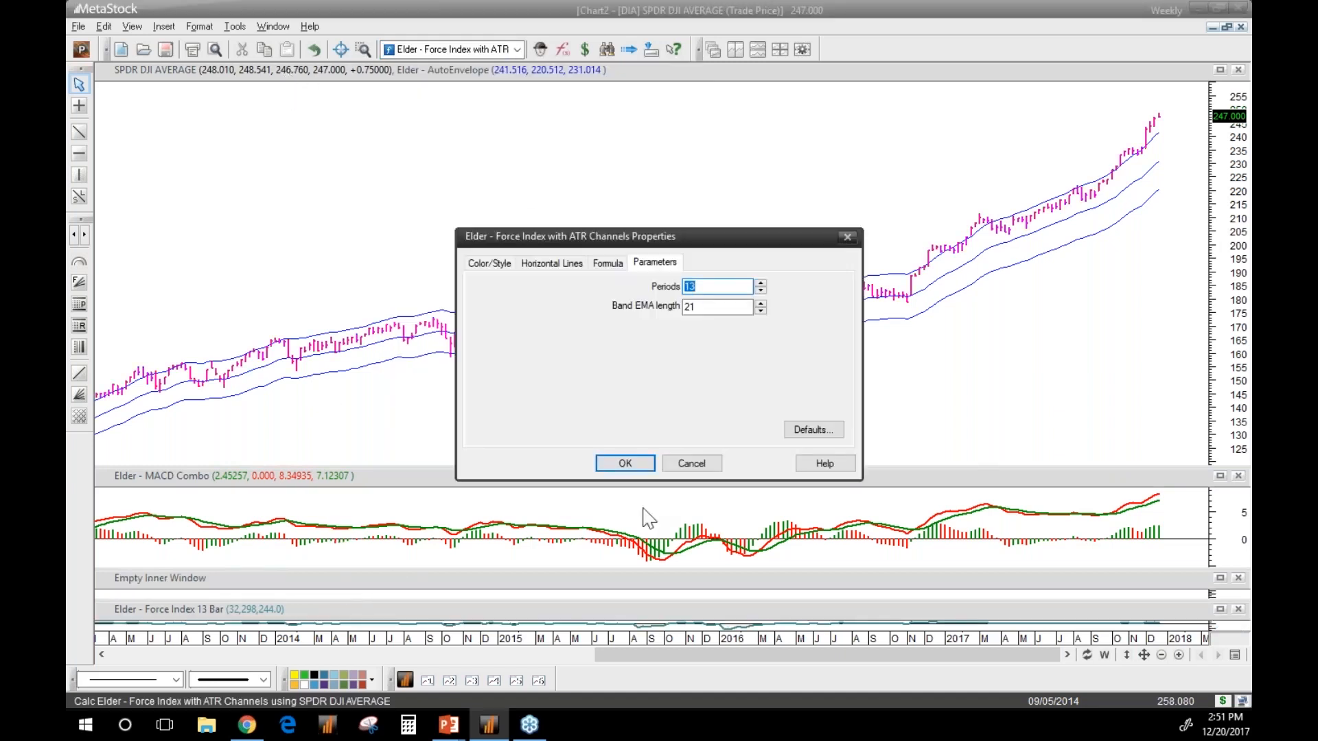
{"action": "left_click", "coordinate": [624, 464]}
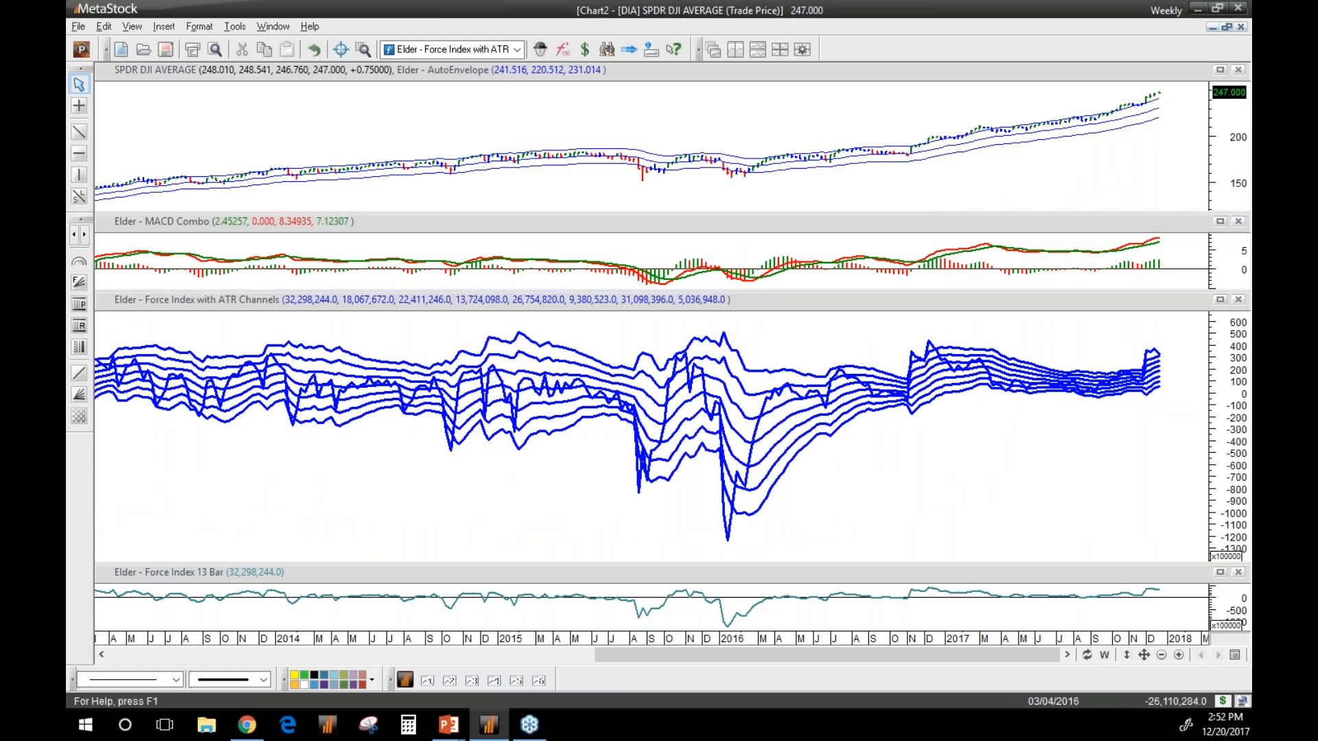
{"action": "mouse_move", "coordinate": [767, 450]}
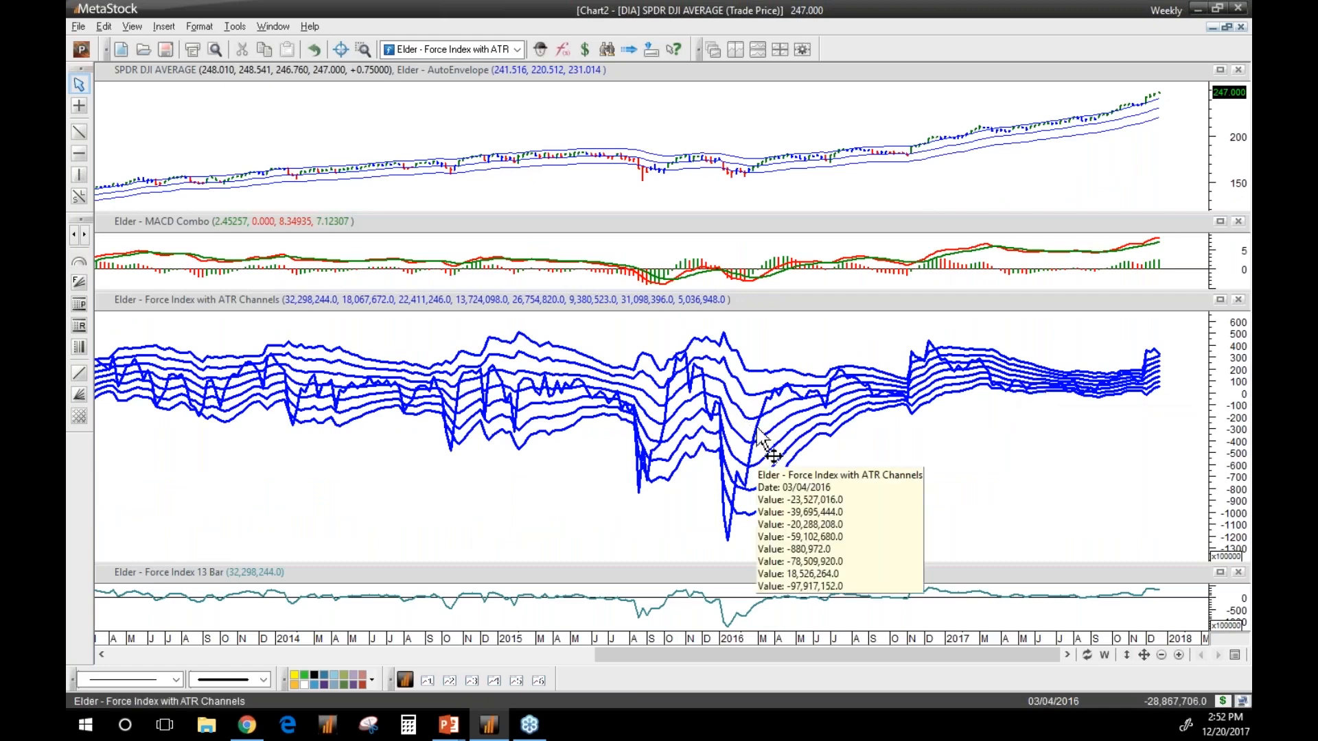
{"action": "mouse_move", "coordinate": [953, 428]}
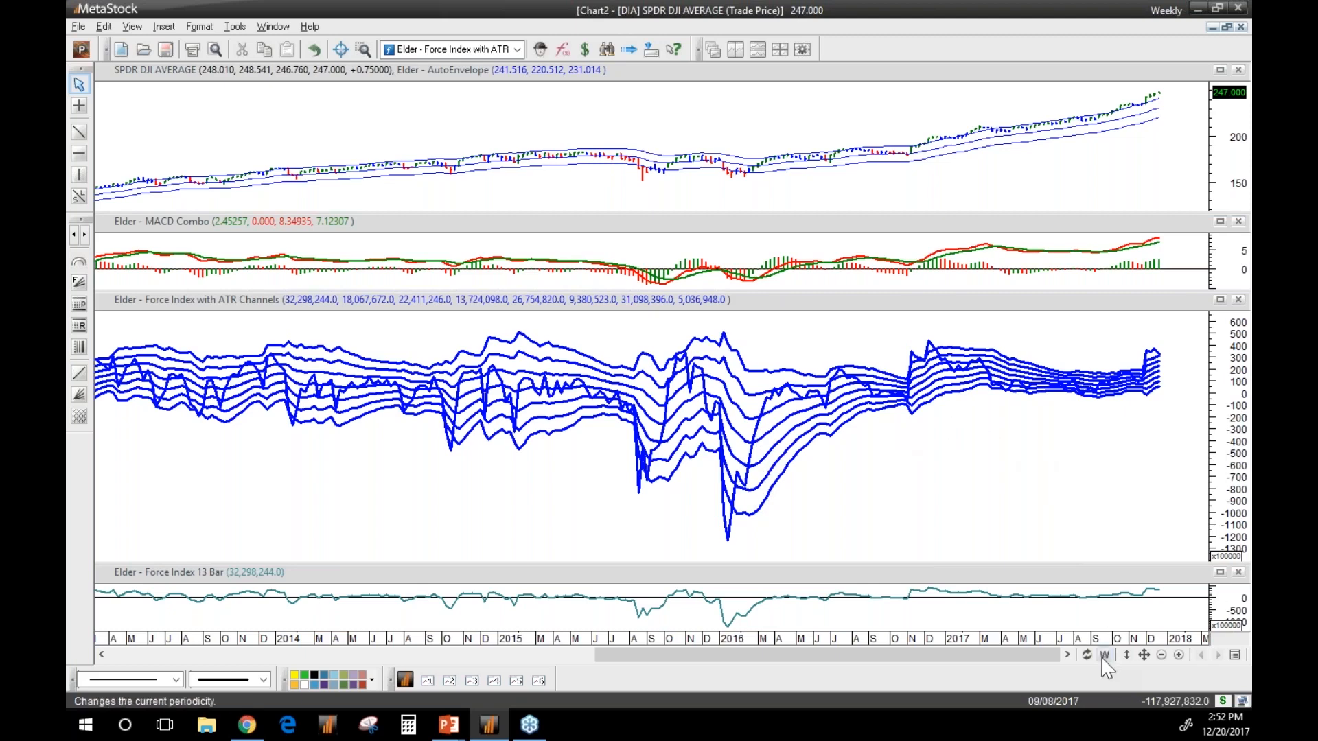
Switch the chart periodicity from Weekly to Daily via the bottom toolbar
{"action": "left_click", "coordinate": [1105, 657]}
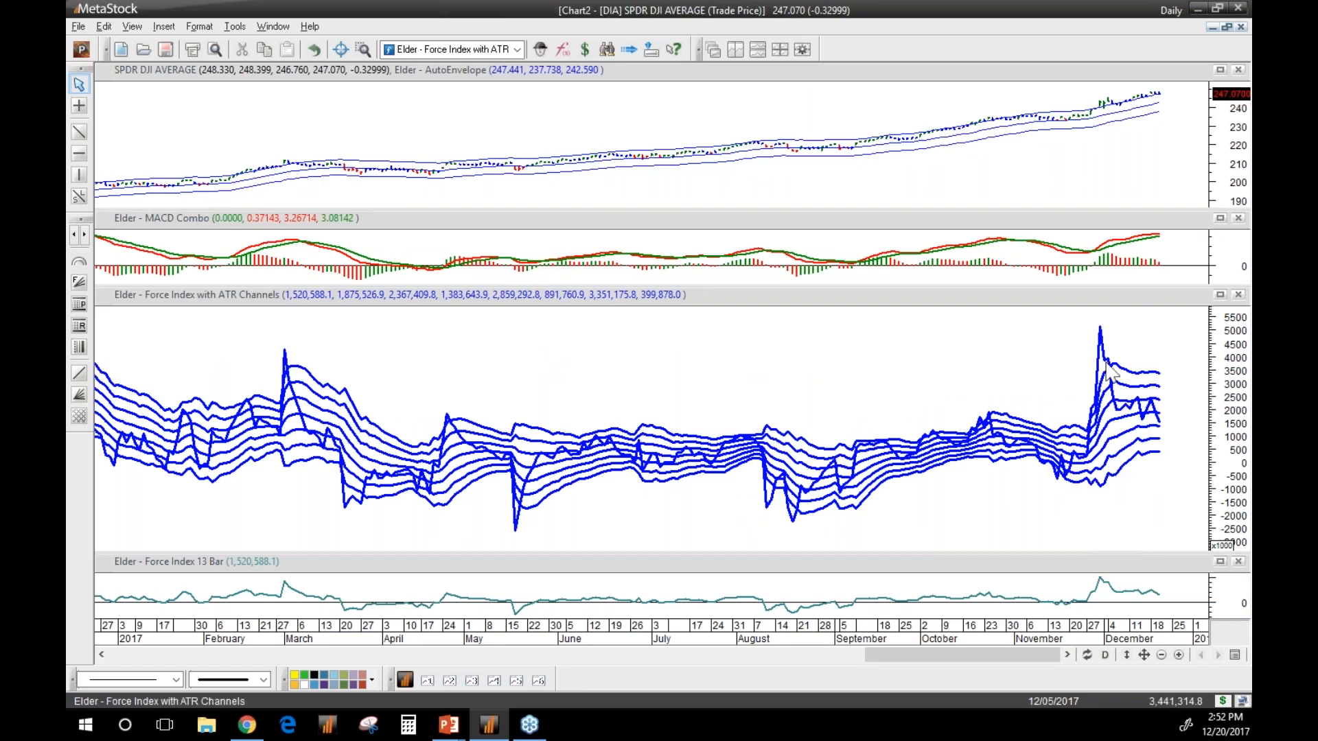
{"action": "mouse_move", "coordinate": [1153, 429]}
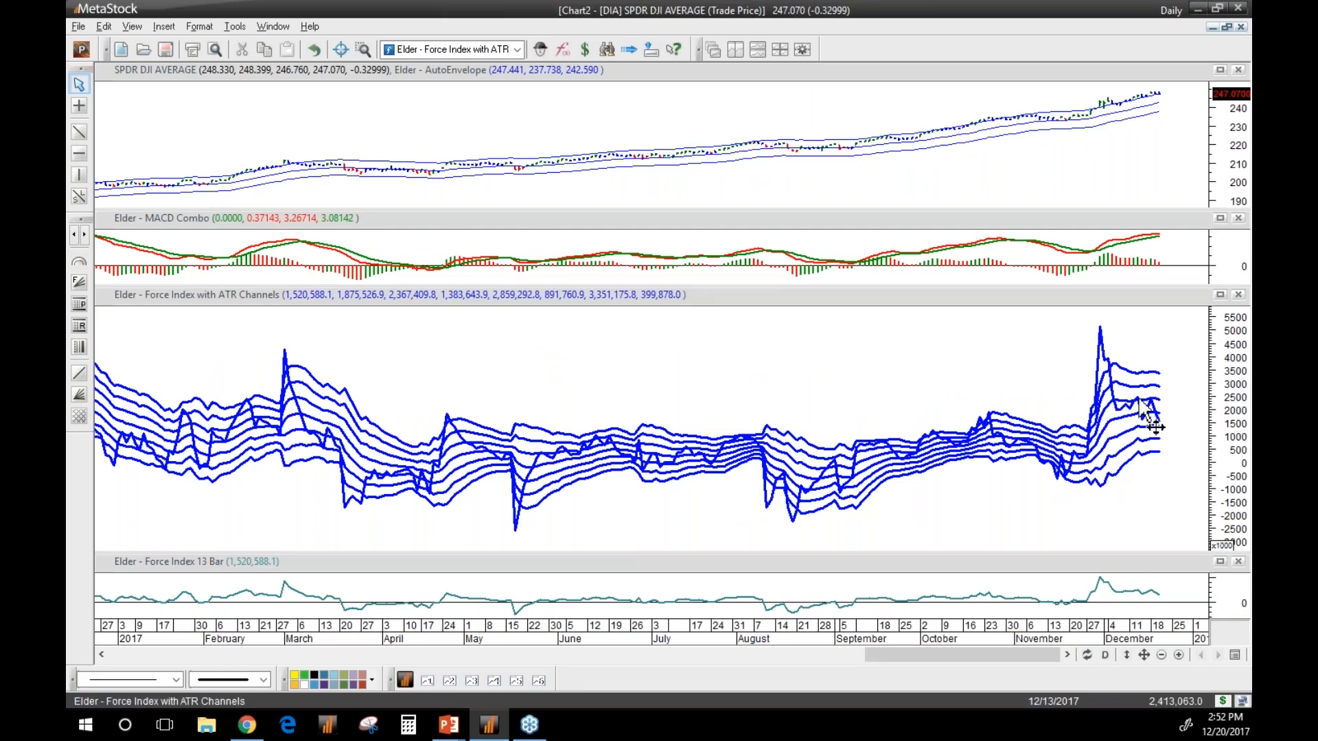
{"action": "mouse_move", "coordinate": [1101, 361]}
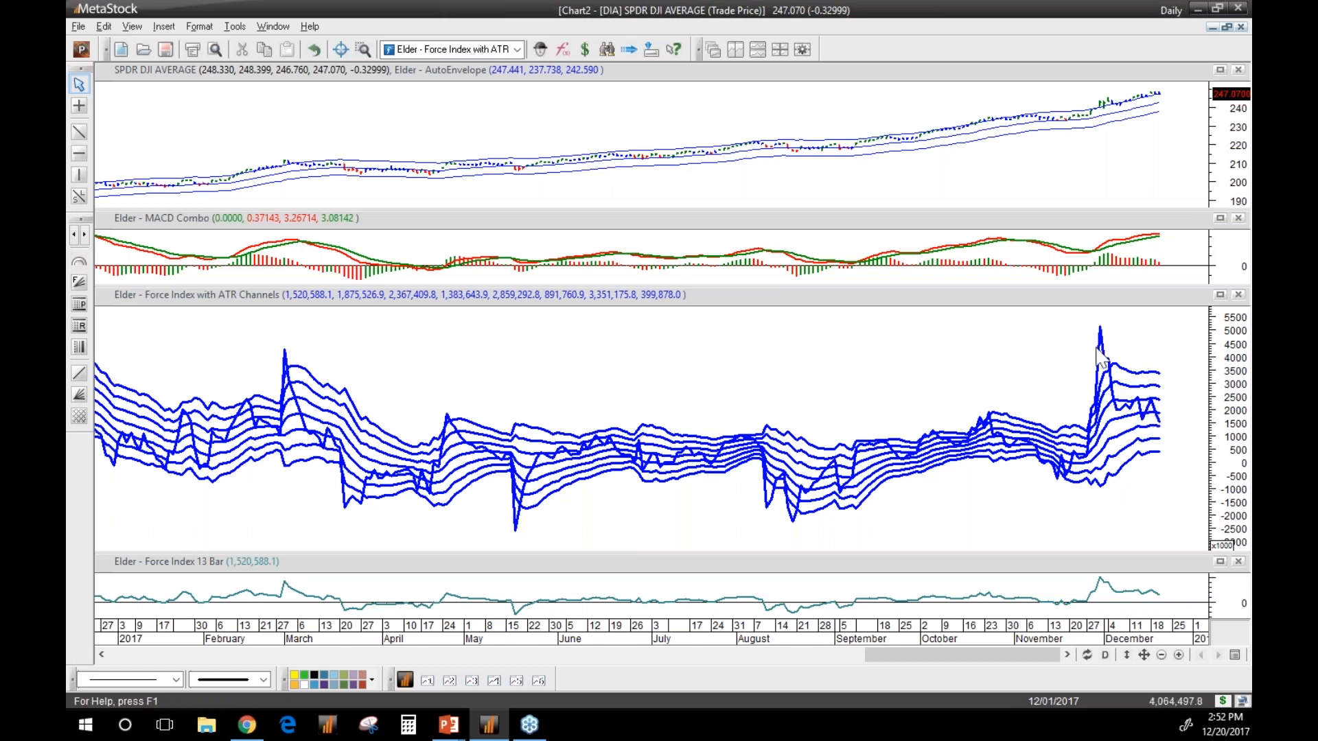
{"action": "mouse_move", "coordinate": [1156, 420]}
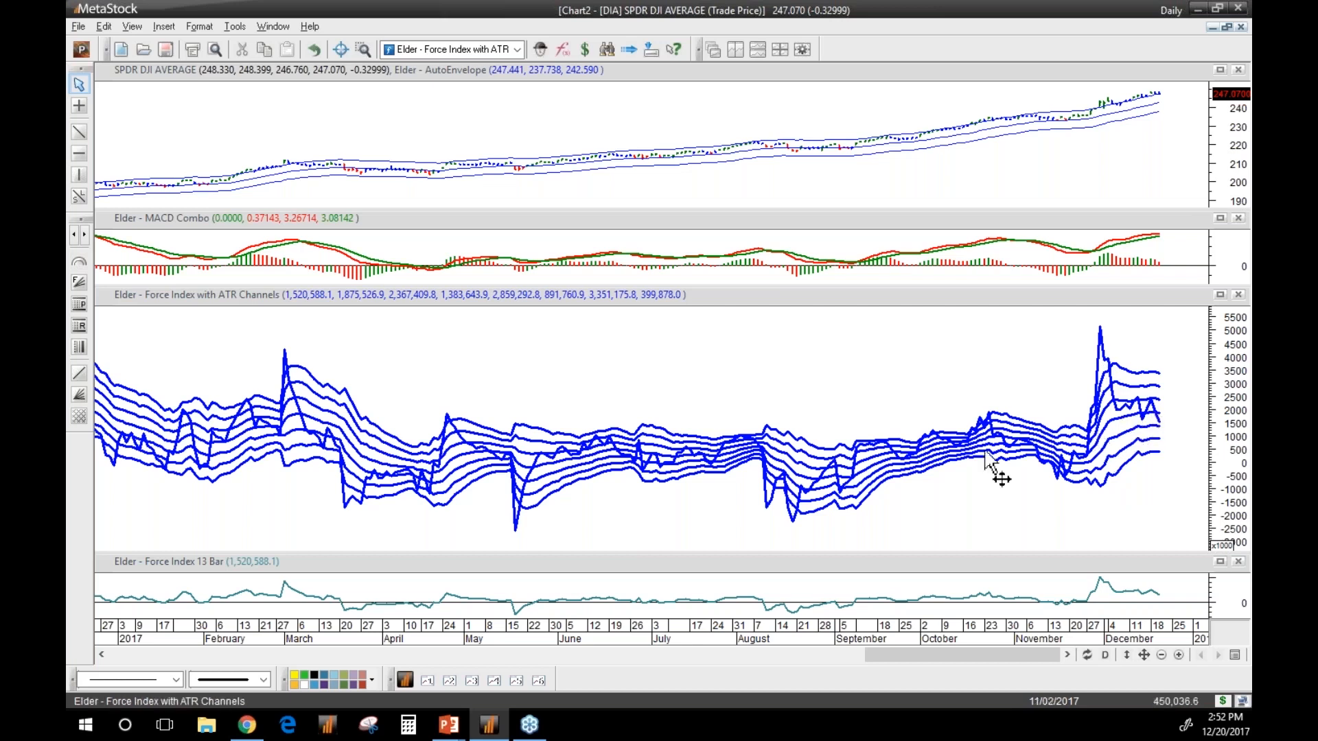
{"action": "mouse_move", "coordinate": [769, 522]}
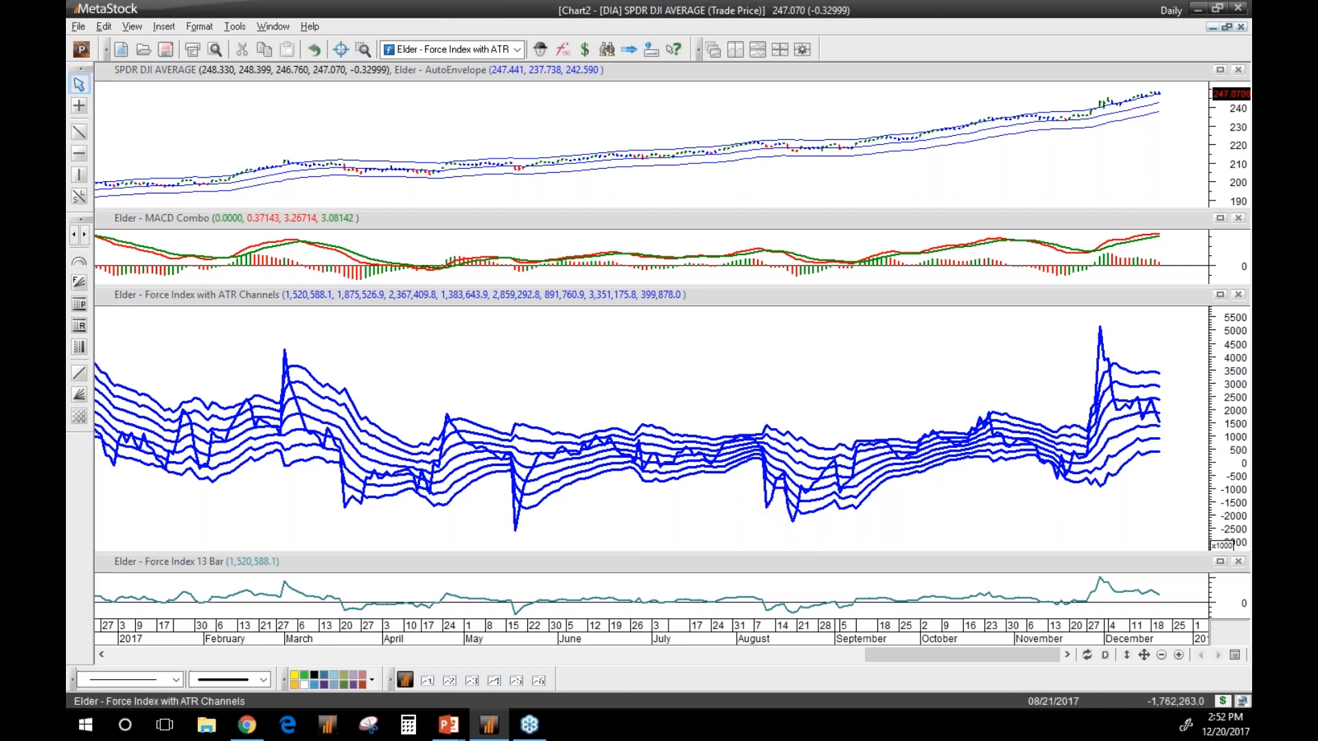
{"action": "mouse_move", "coordinate": [926, 489]}
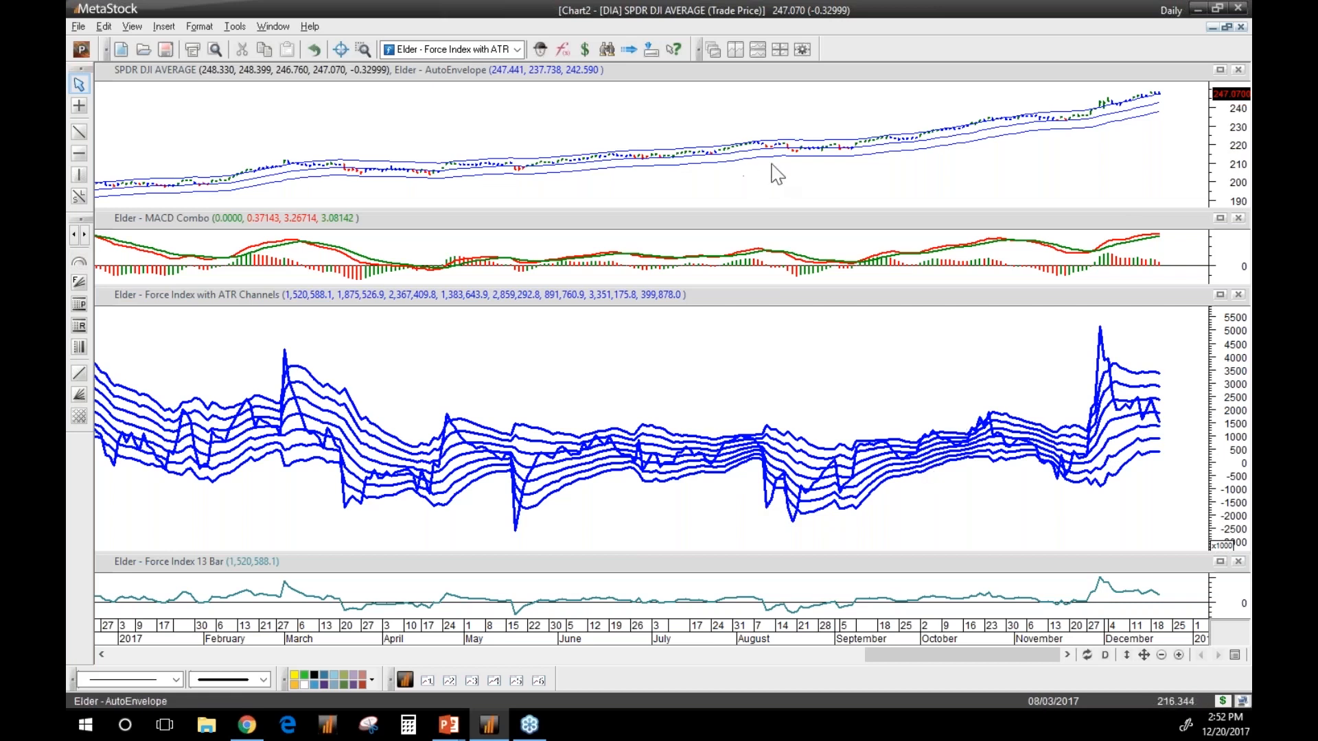
{"action": "mouse_move", "coordinate": [931, 164]}
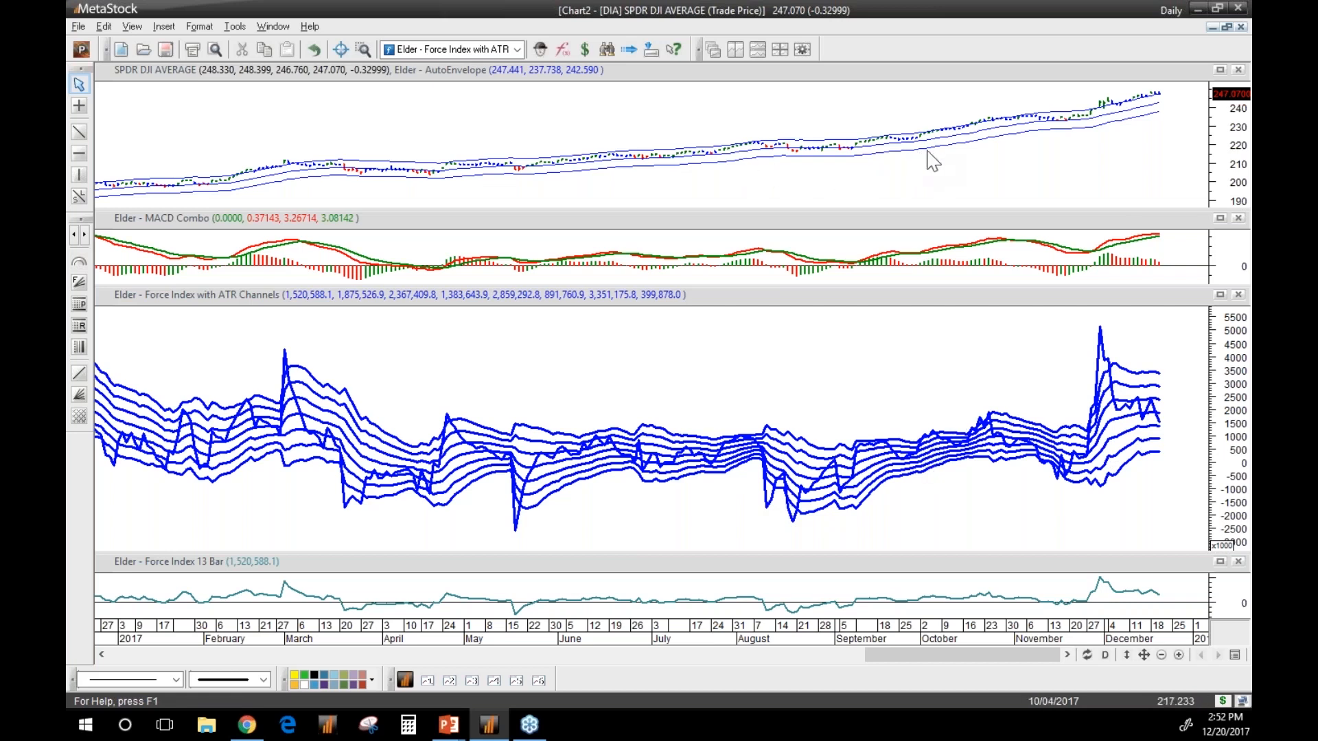
{"action": "mouse_move", "coordinate": [785, 543]}
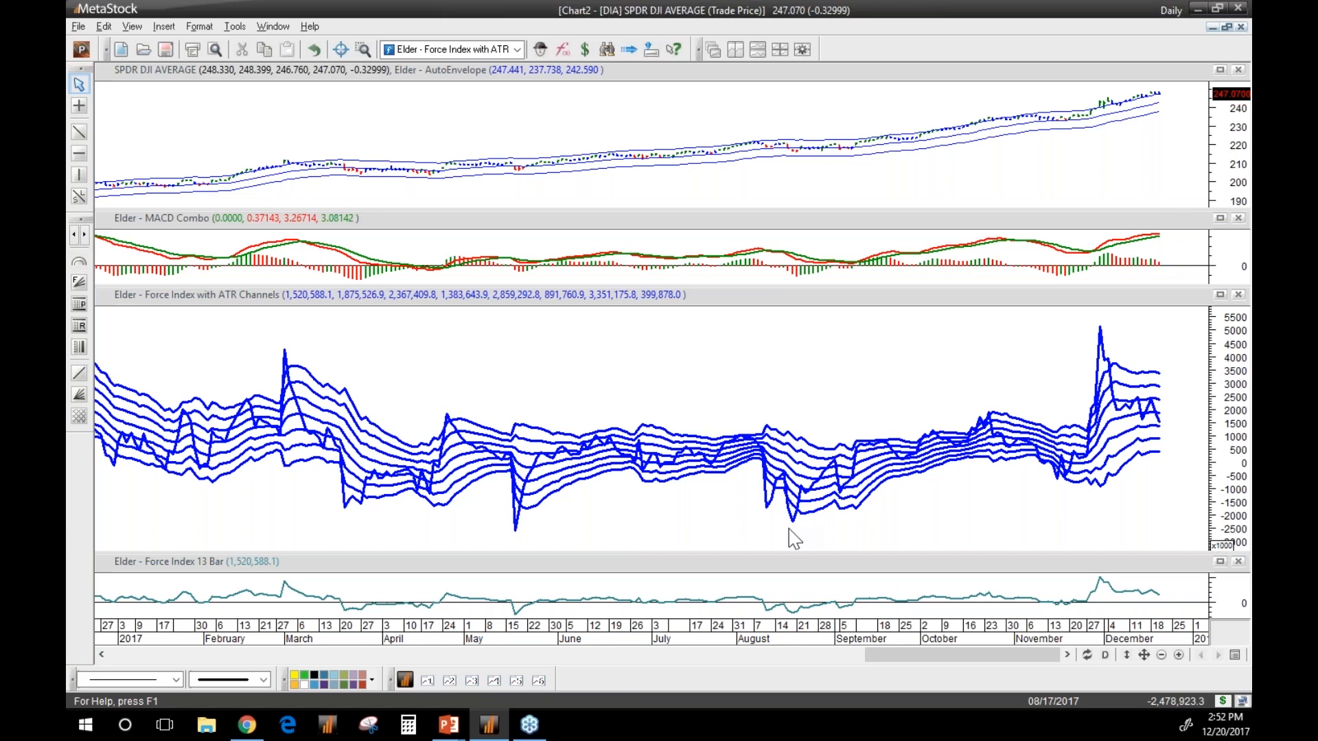
{"action": "mouse_move", "coordinate": [1055, 632]}
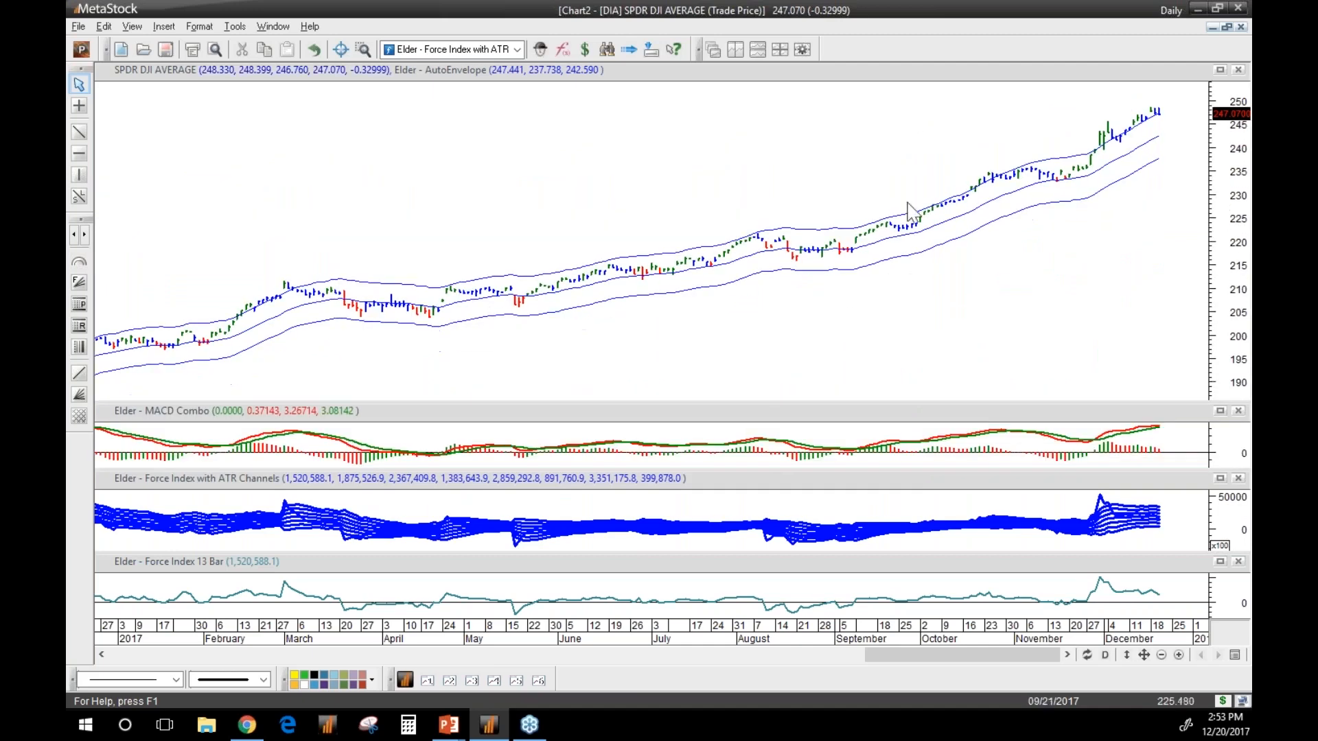
{"action": "mouse_move", "coordinate": [1152, 130]}
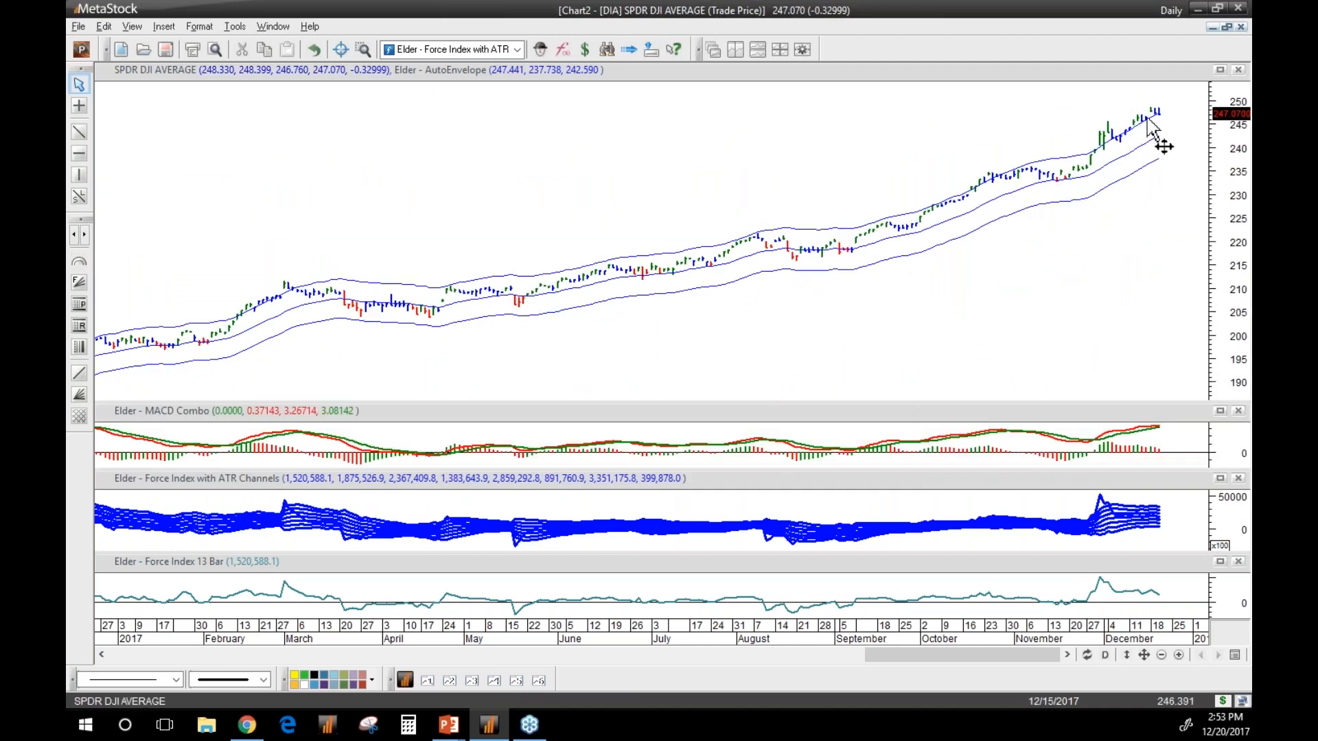
{"action": "mouse_move", "coordinate": [1151, 124]}
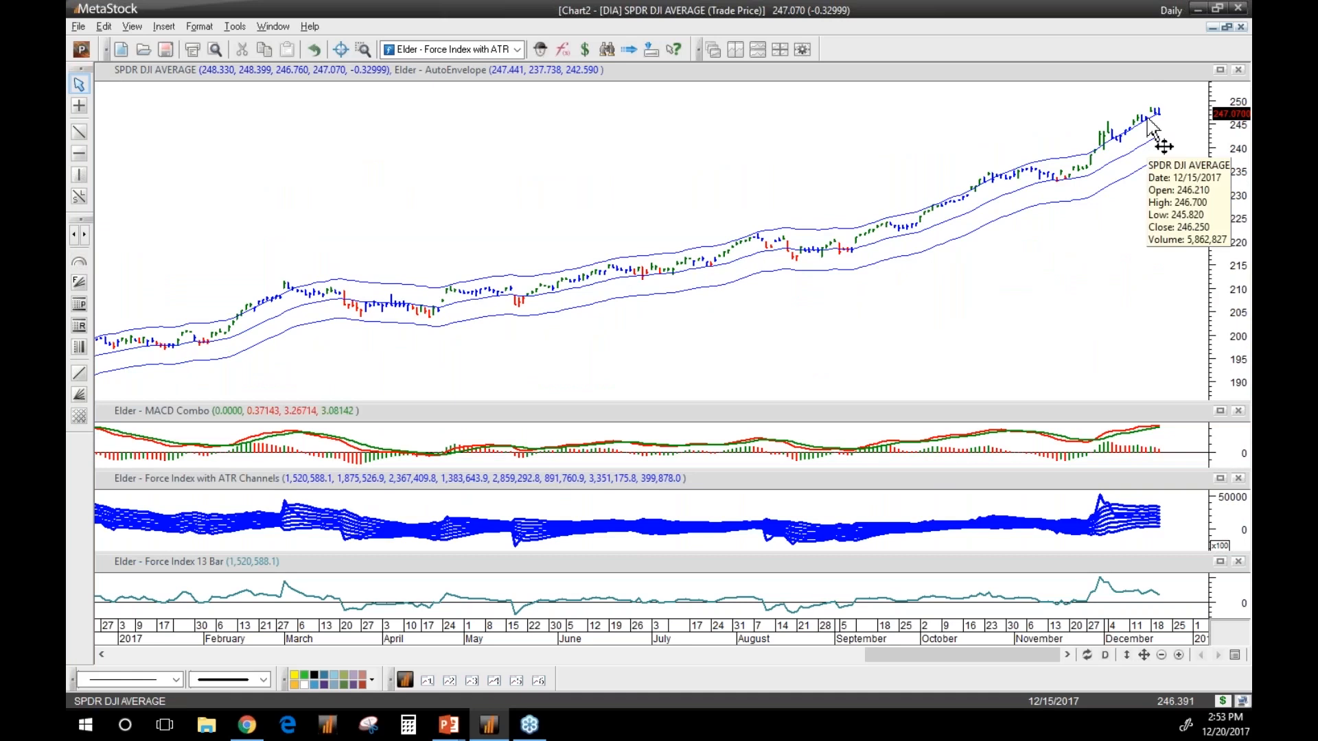
{"action": "mouse_move", "coordinate": [1037, 223]}
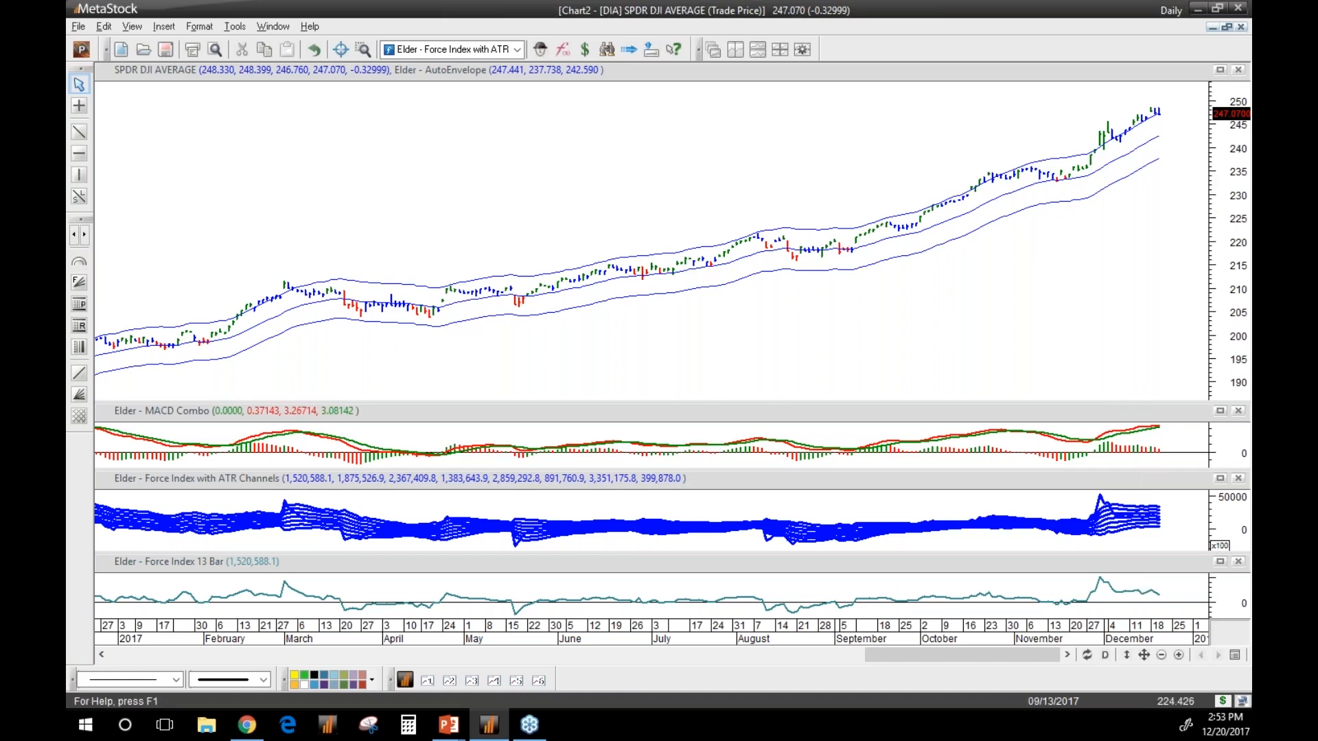
{"action": "mouse_move", "coordinate": [895, 255]}
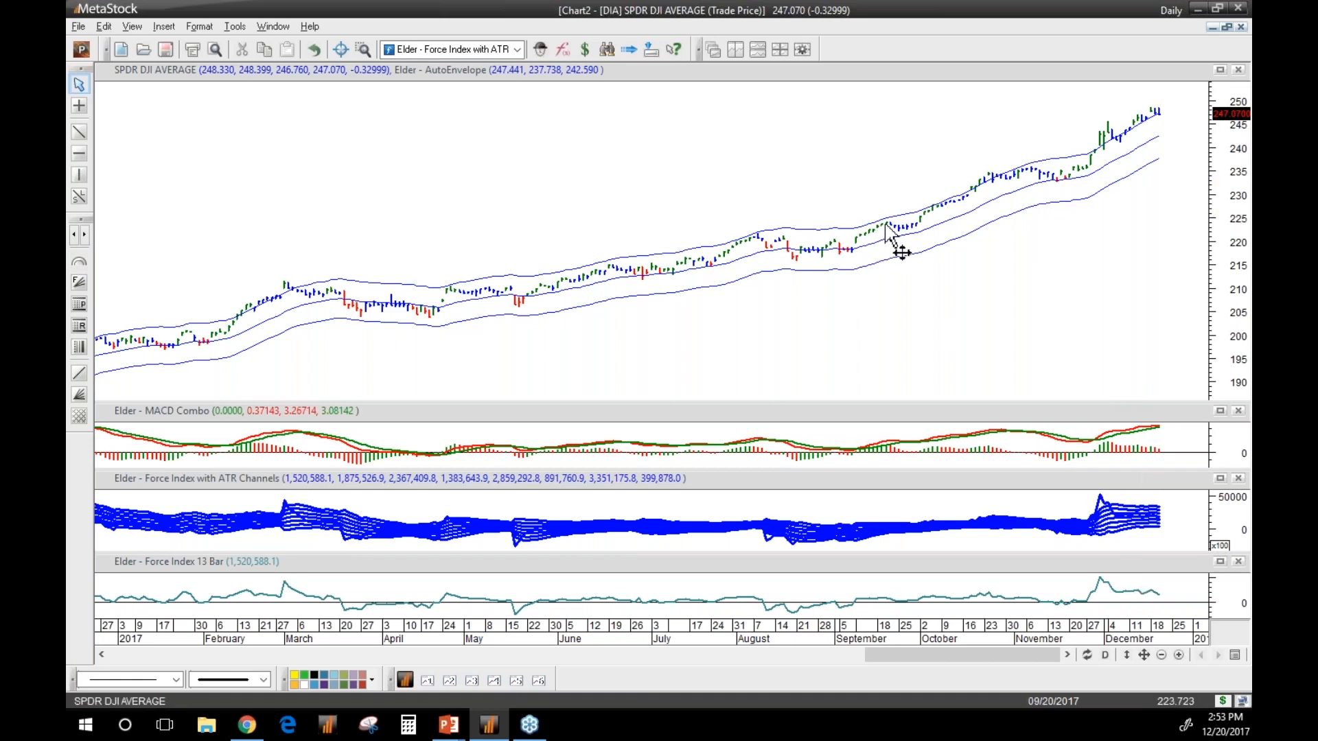
{"action": "mouse_move", "coordinate": [912, 257]}
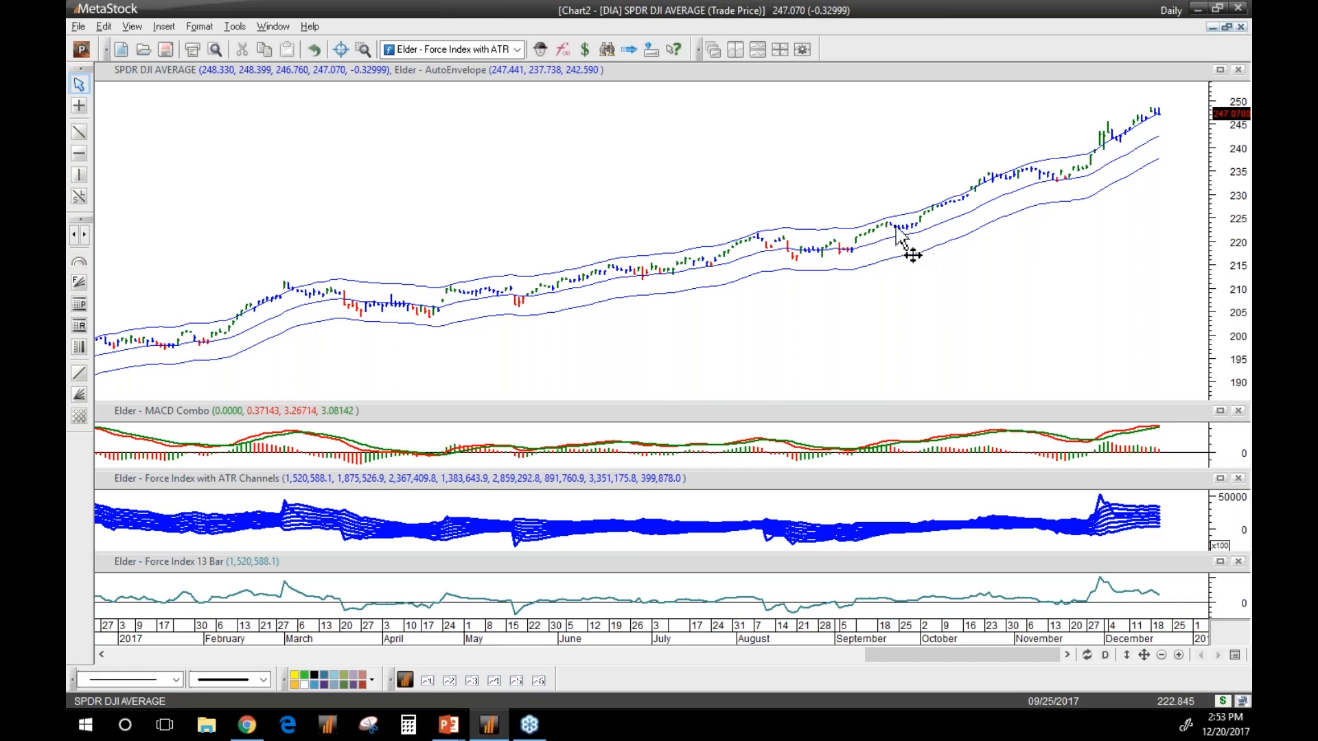
{"action": "mouse_move", "coordinate": [868, 280]}
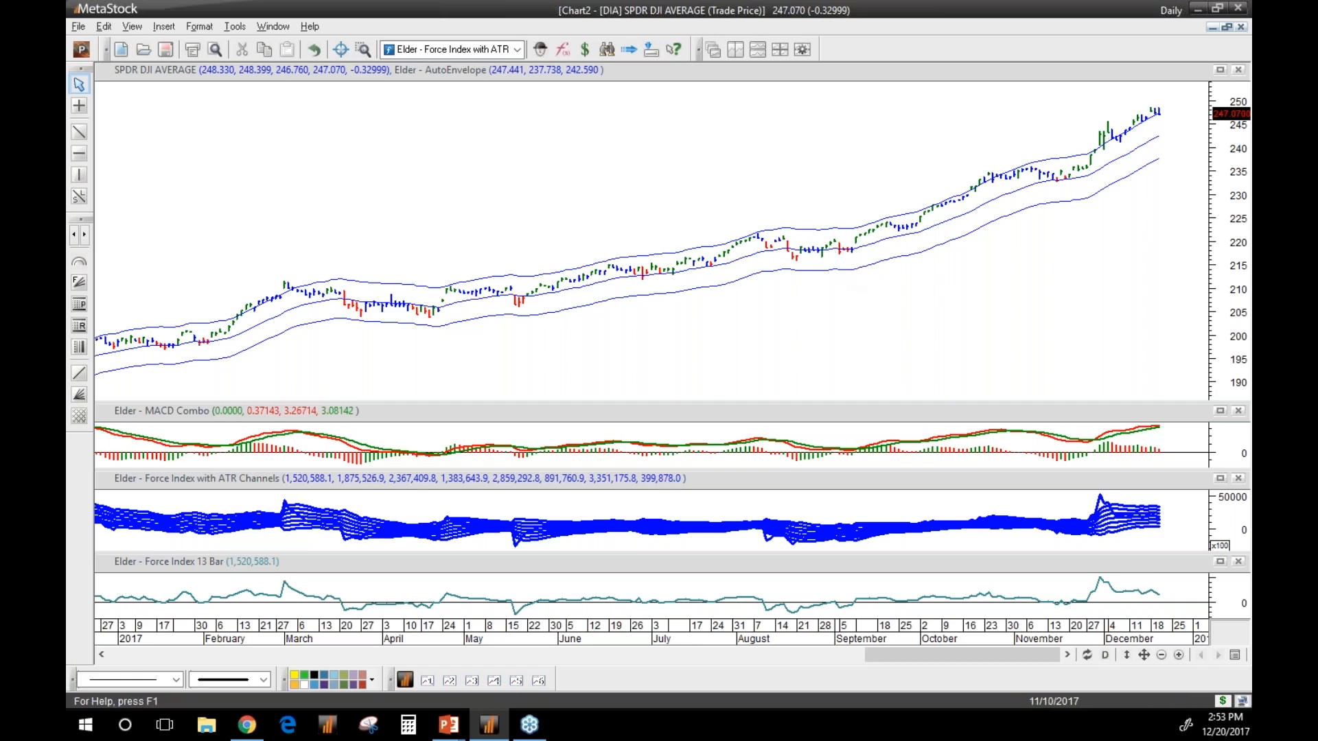
{"action": "mouse_move", "coordinate": [871, 271]}
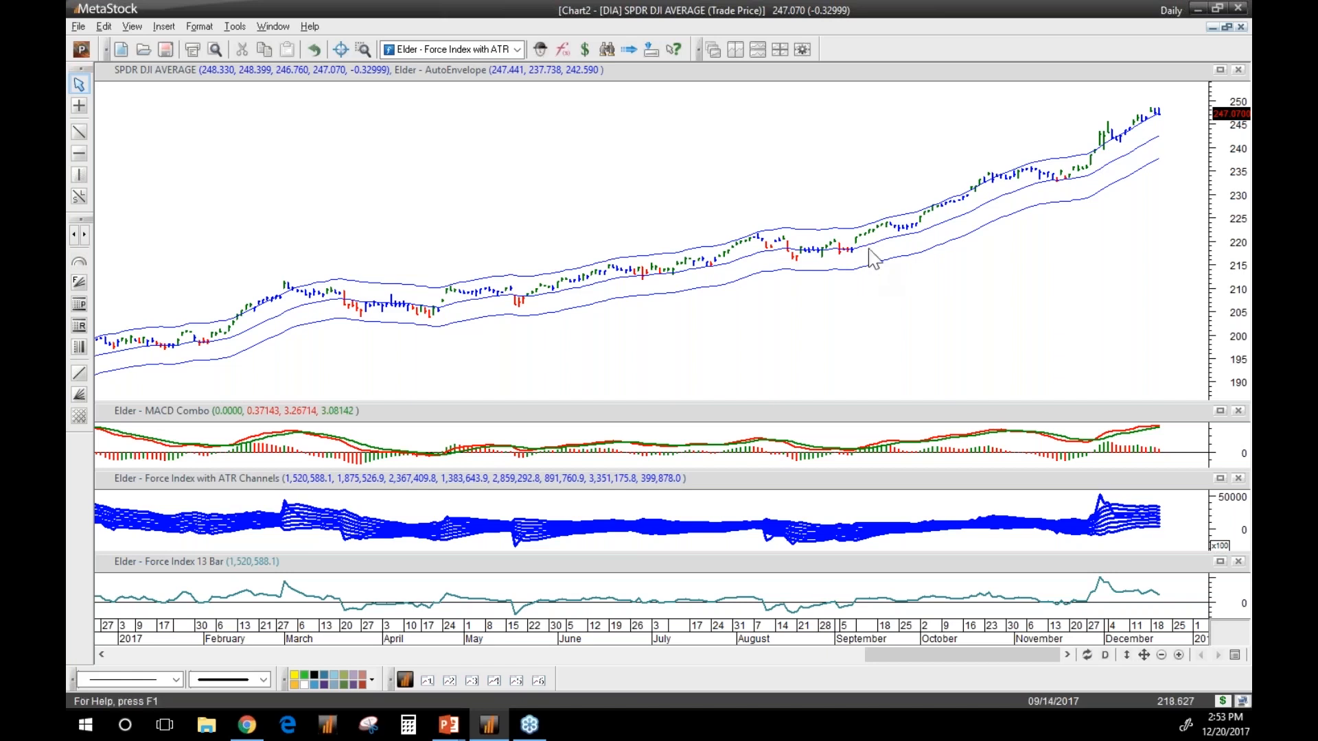
{"action": "mouse_move", "coordinate": [892, 238]}
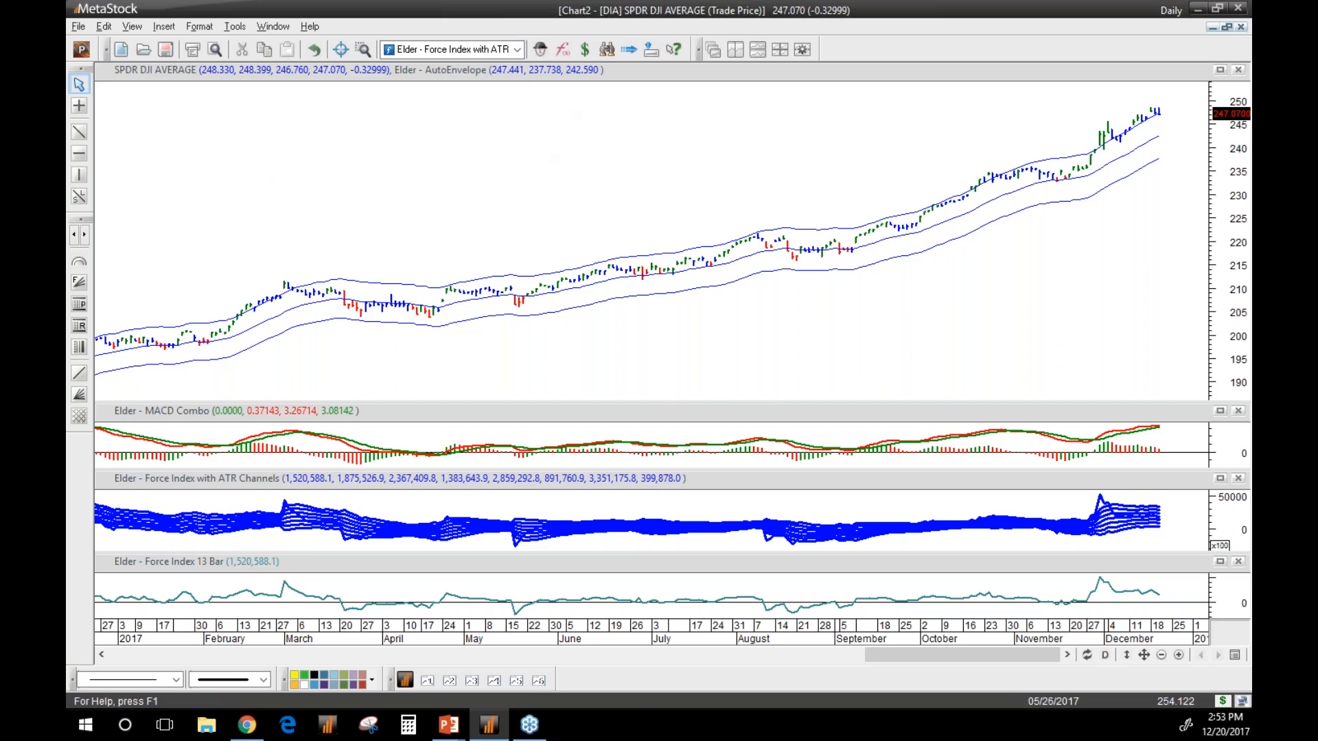
{"action": "mouse_move", "coordinate": [81, 49]}
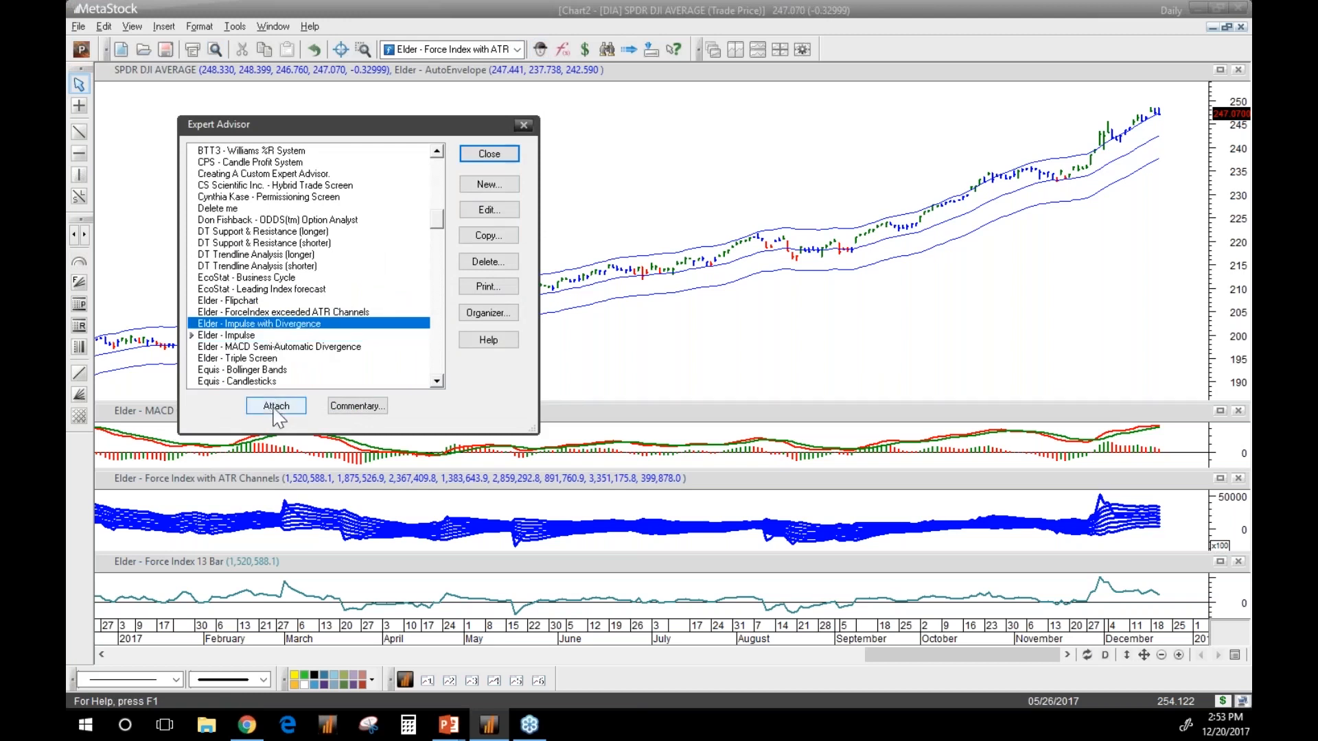
Attach the Elder - Impulse with Divergence expert so divergence bars are marked in red
{"action": "left_click", "coordinate": [274, 405]}
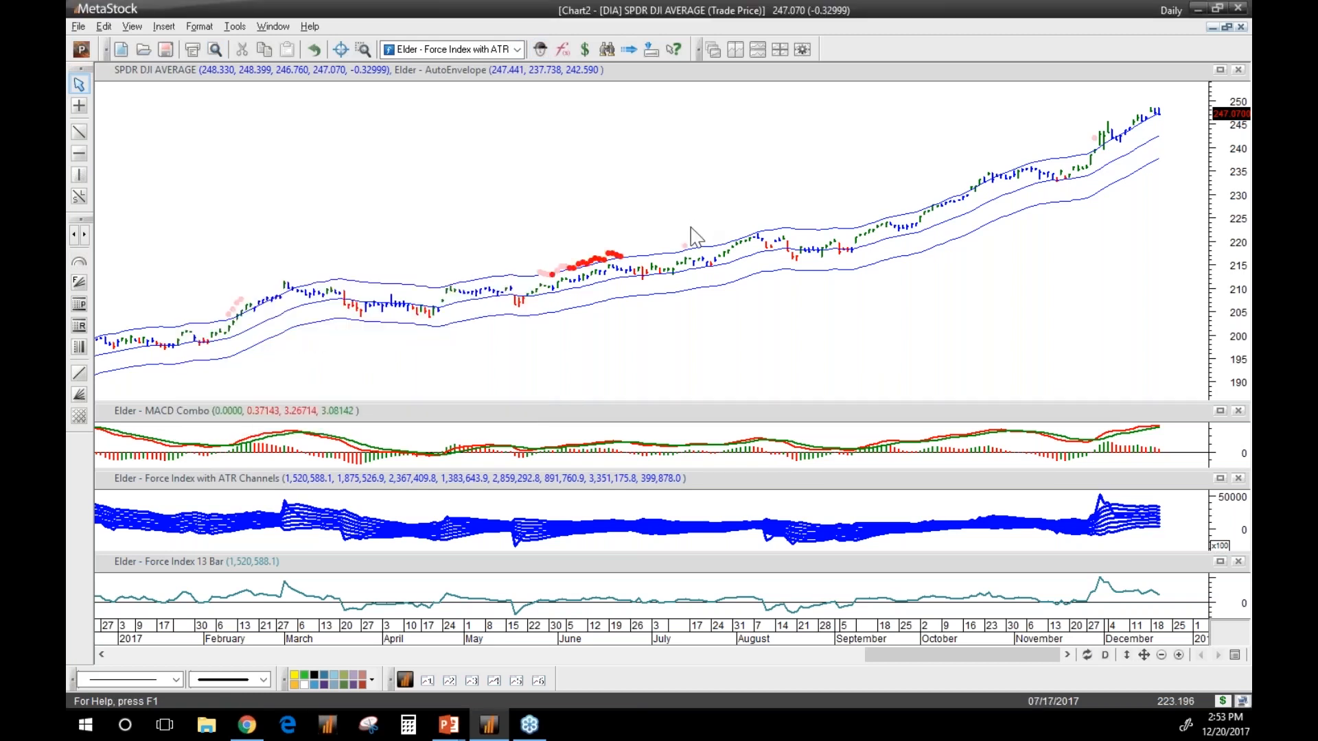
{"action": "mouse_move", "coordinate": [637, 208]}
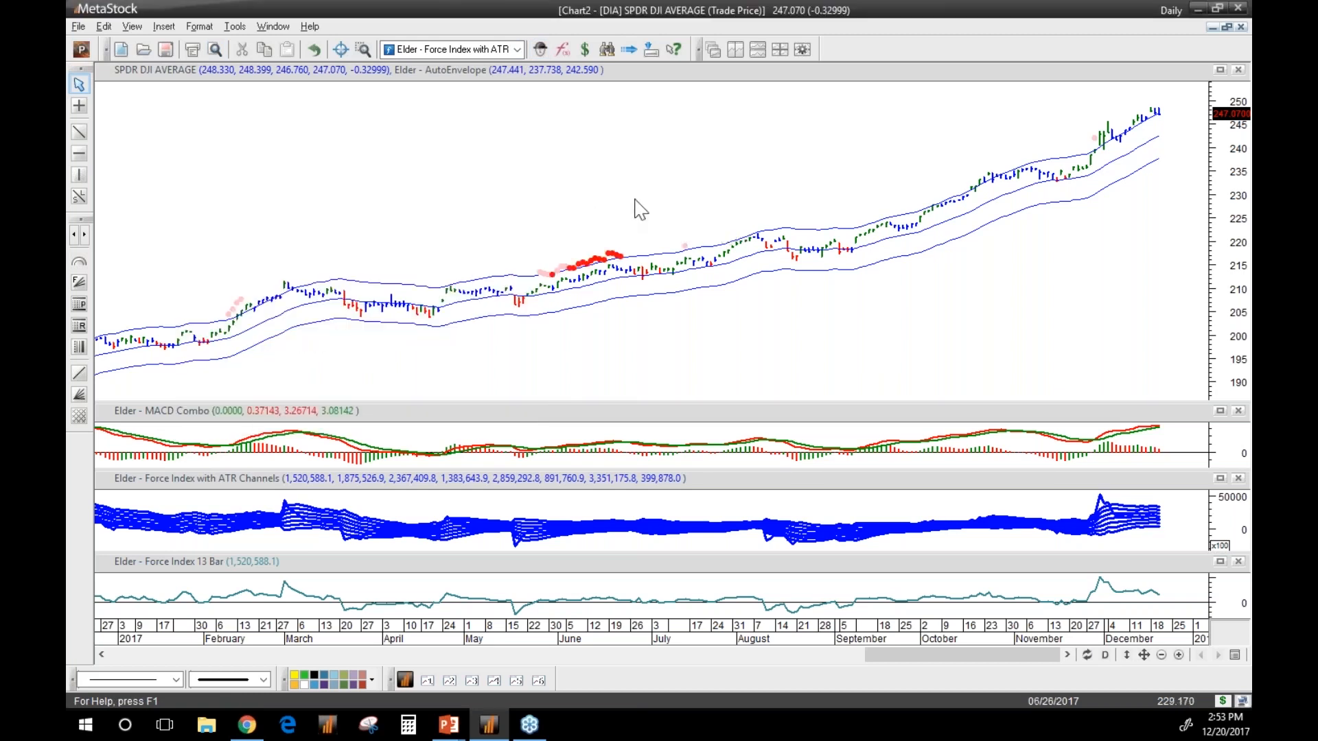
{"action": "mouse_move", "coordinate": [589, 269]}
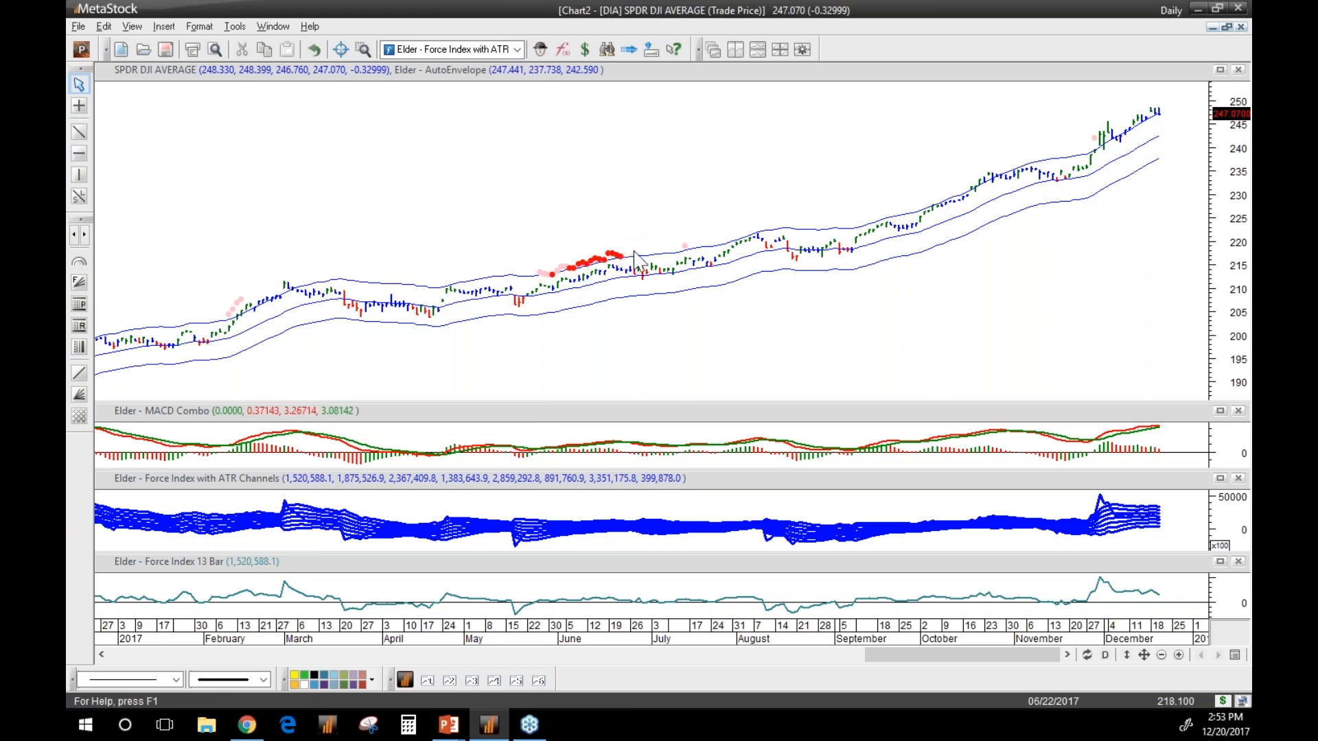
{"action": "mouse_move", "coordinate": [684, 265]}
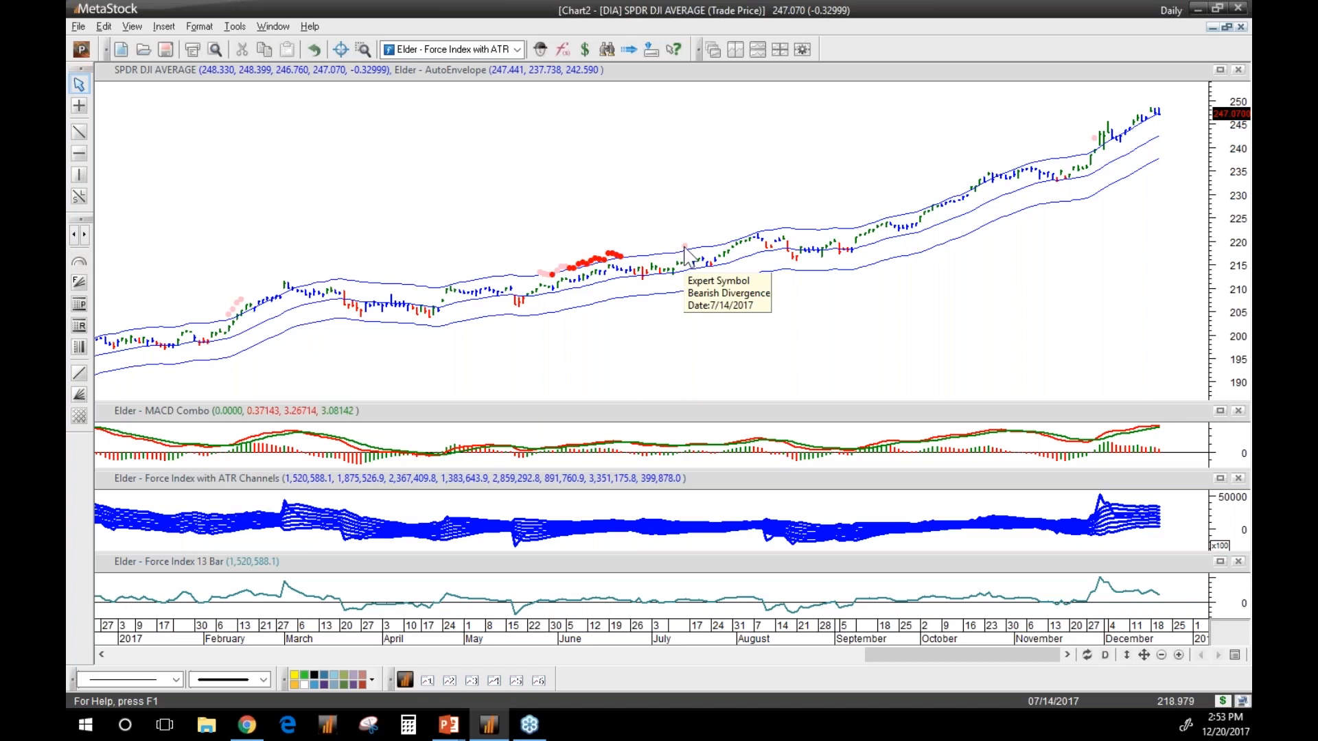
{"action": "mouse_move", "coordinate": [1097, 146]}
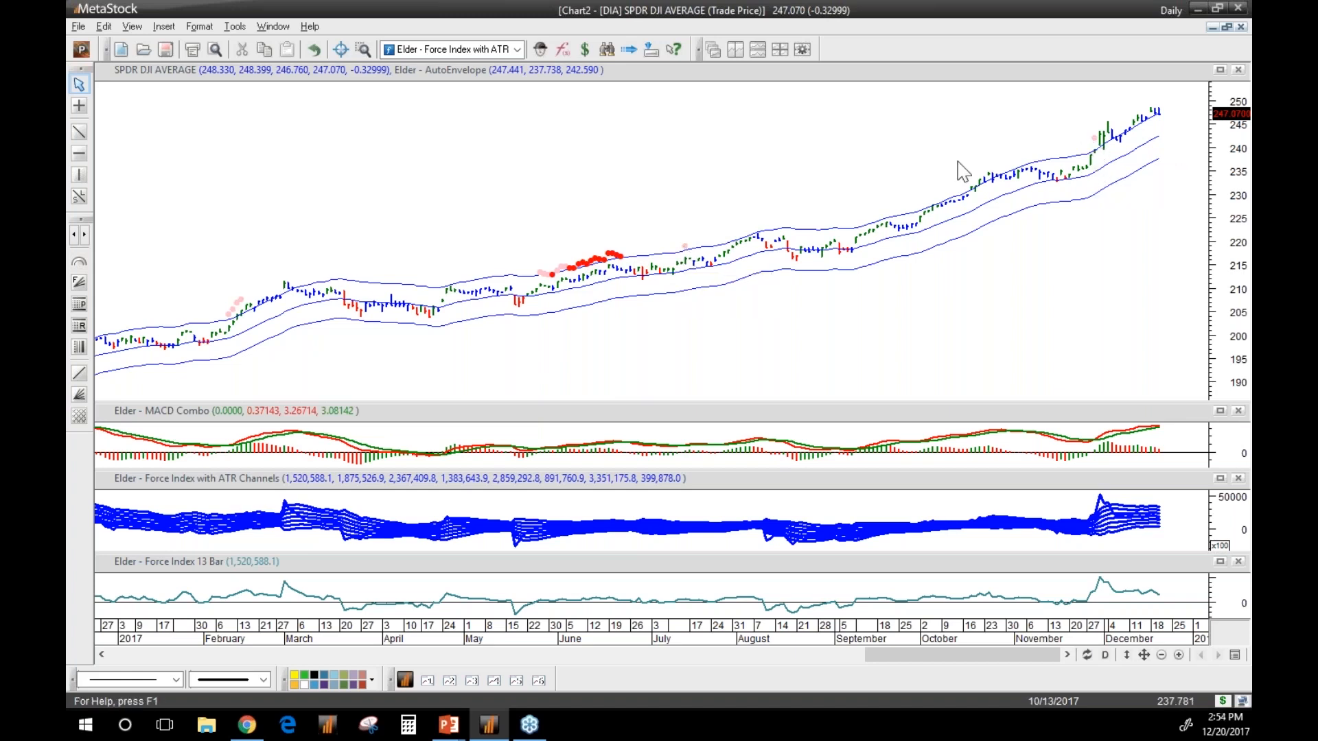
{"action": "mouse_move", "coordinate": [566, 265]}
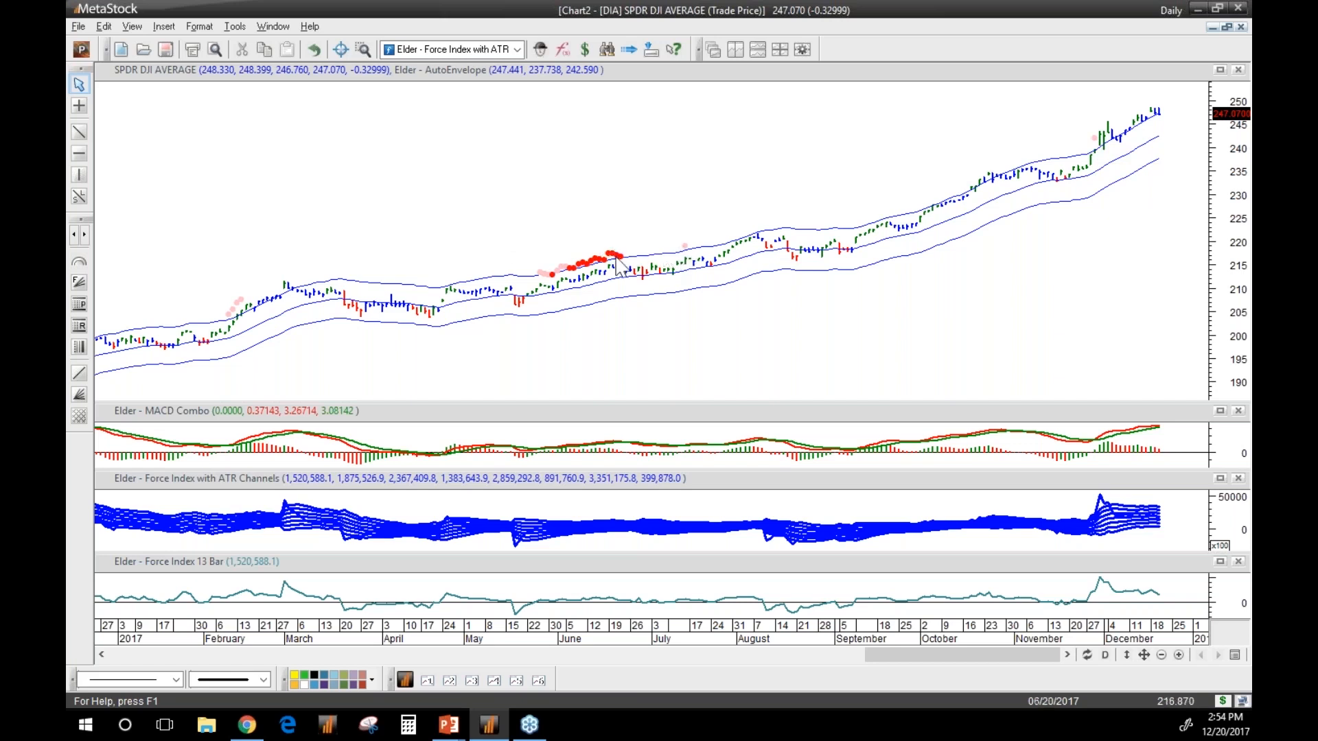
{"action": "mouse_move", "coordinate": [571, 249]}
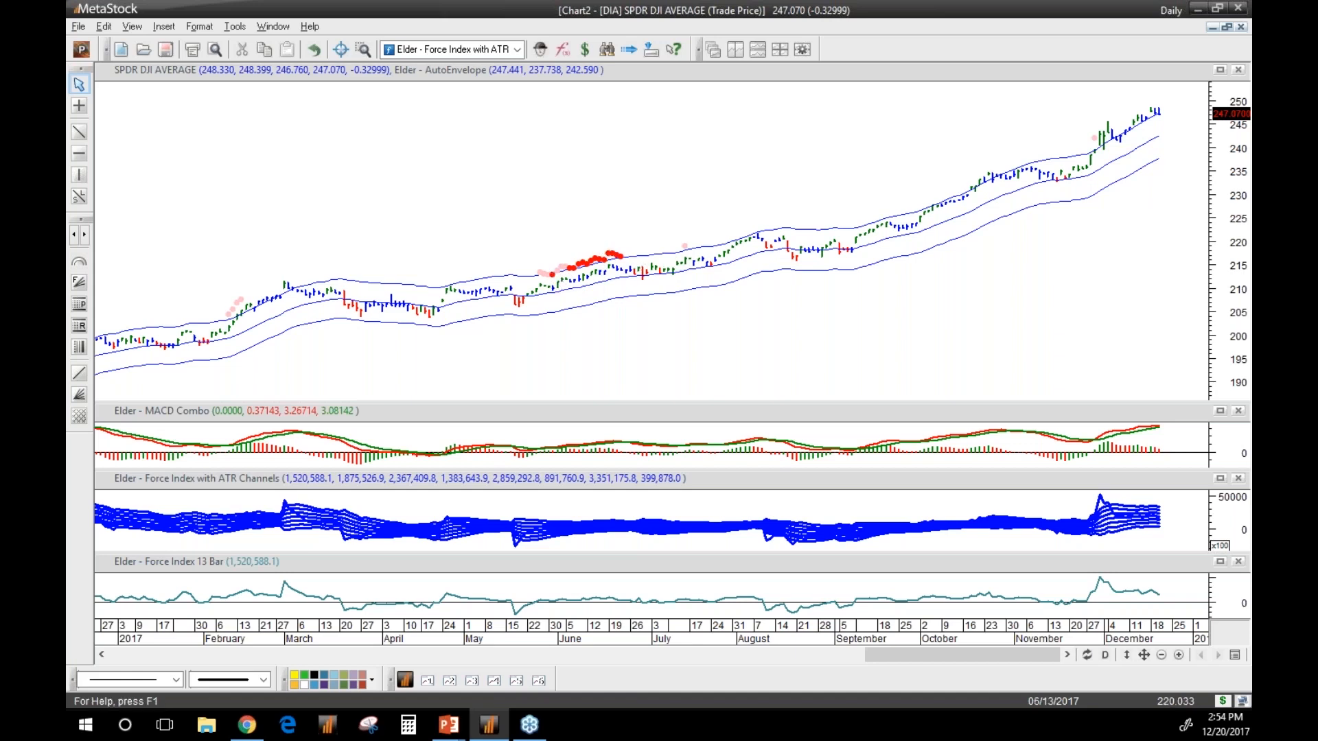
{"action": "mouse_move", "coordinate": [604, 269]}
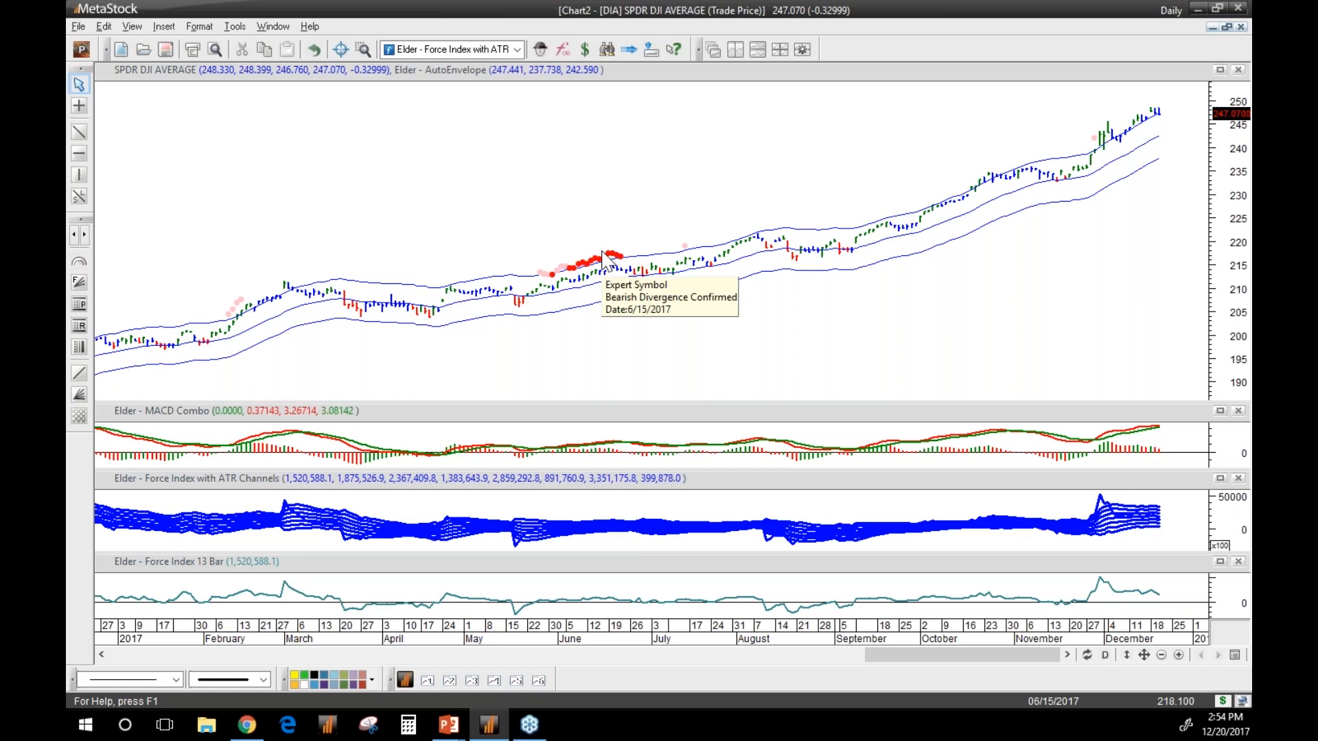
{"action": "mouse_move", "coordinate": [607, 258]}
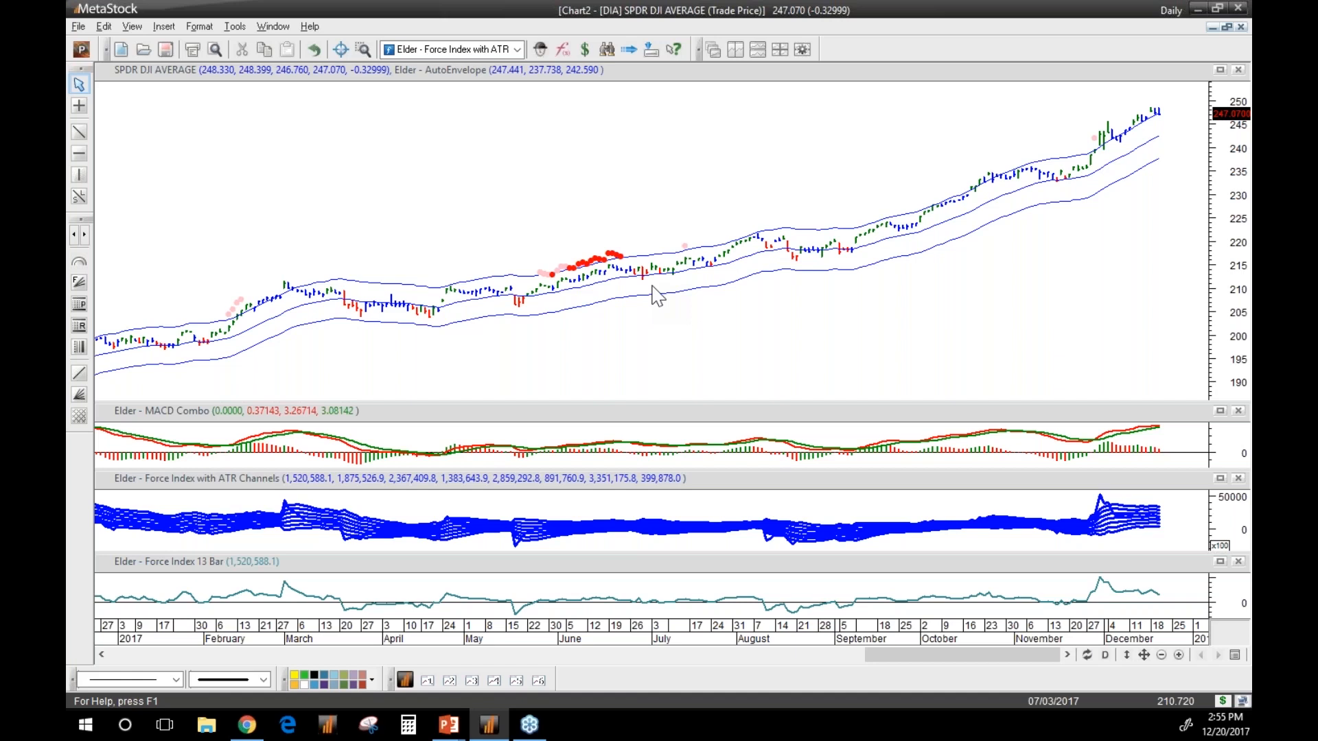
{"action": "mouse_move", "coordinate": [442, 274]}
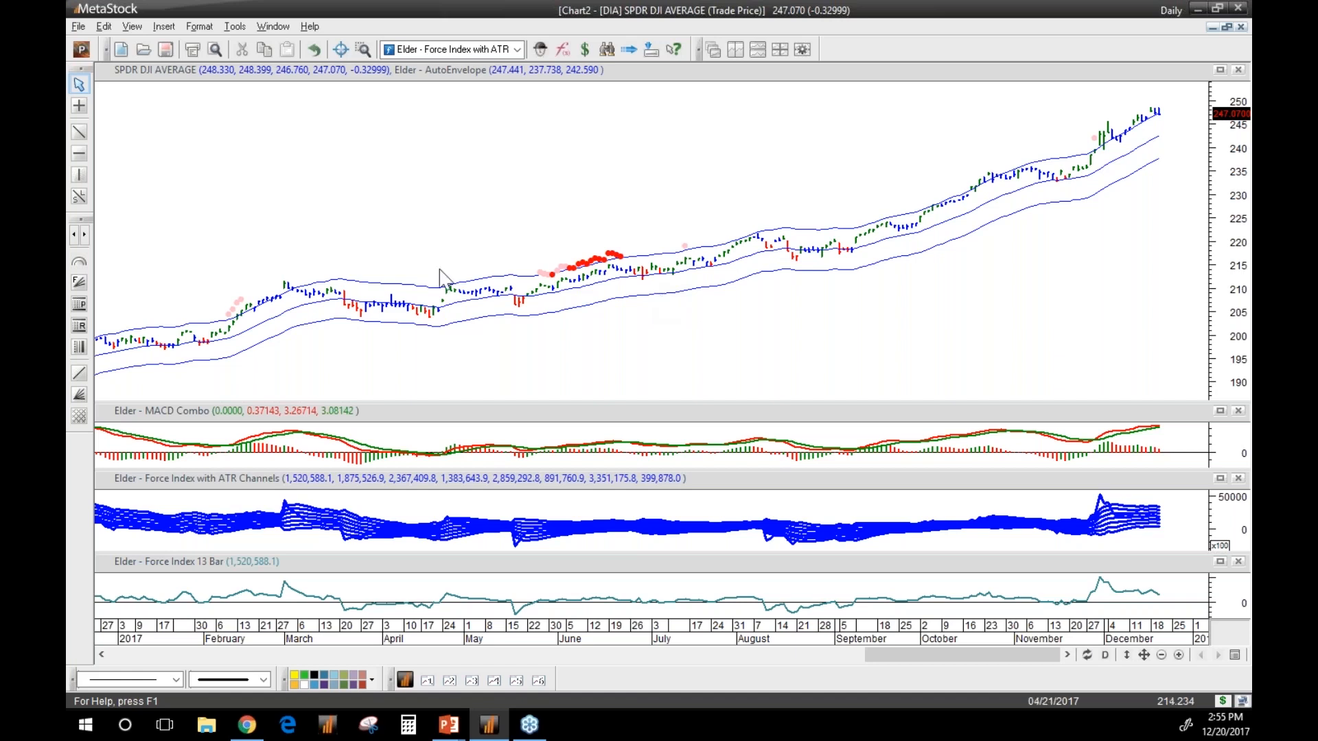